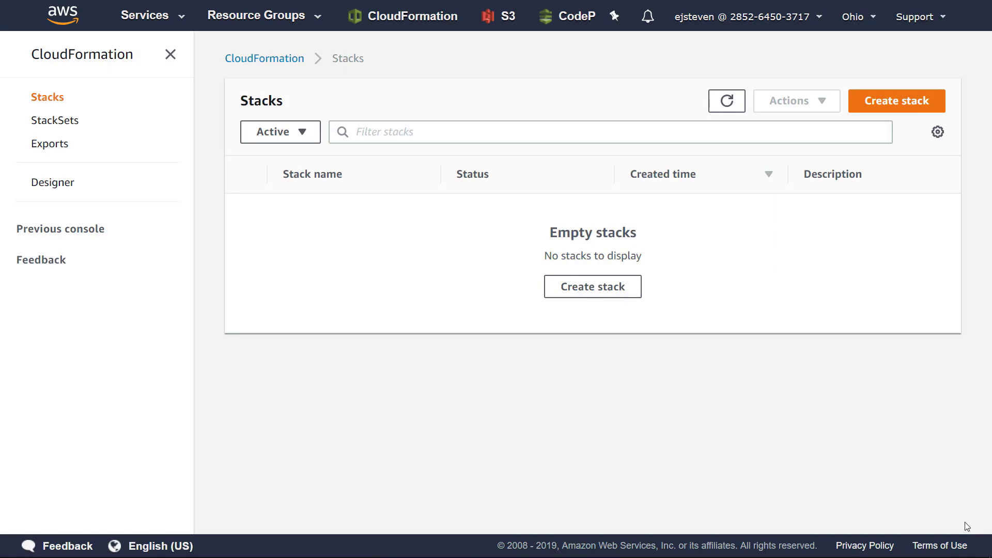
# Step: Start a new CloudFormation stack from the local pipeline-prereqs.yml template file
pyautogui.click(896, 101)
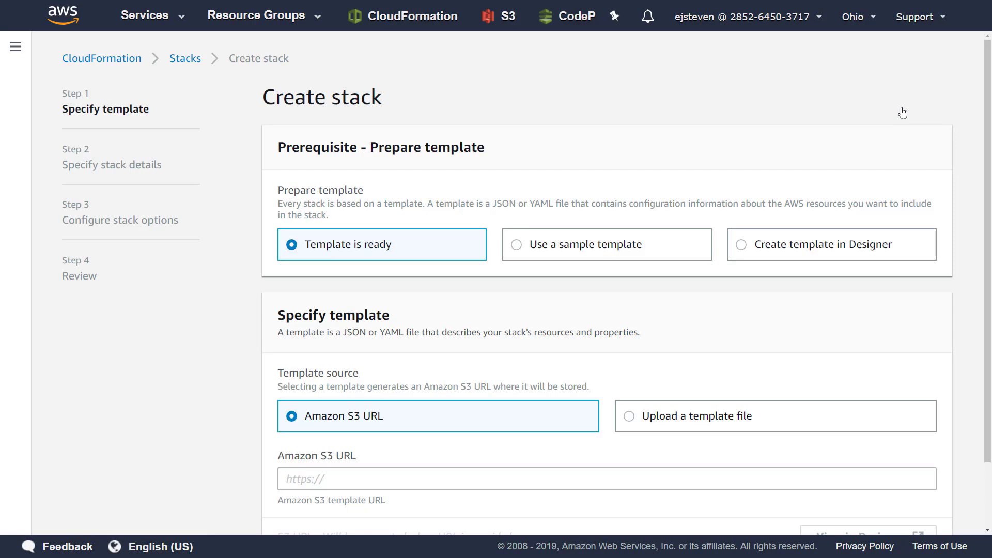
pyautogui.click(629, 415)
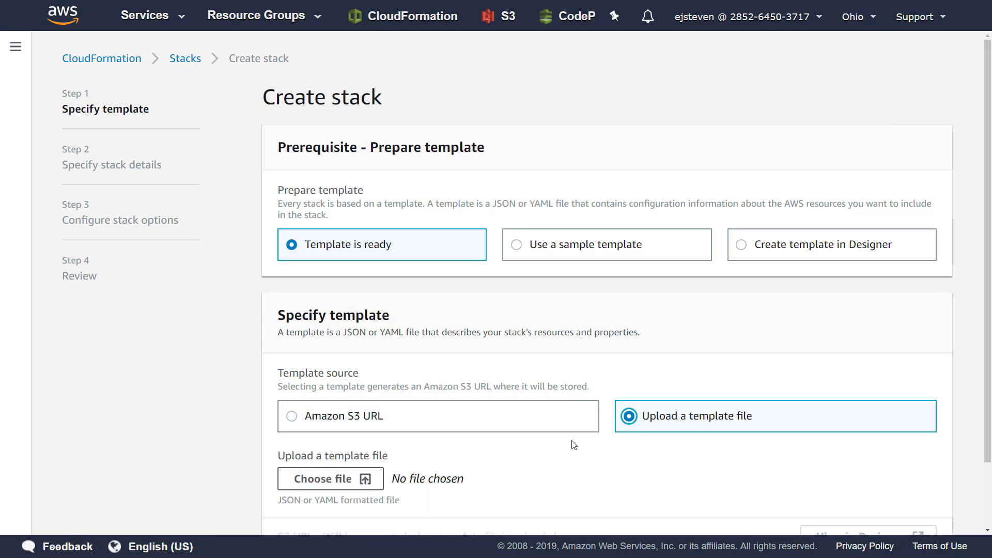
pyautogui.click(331, 479)
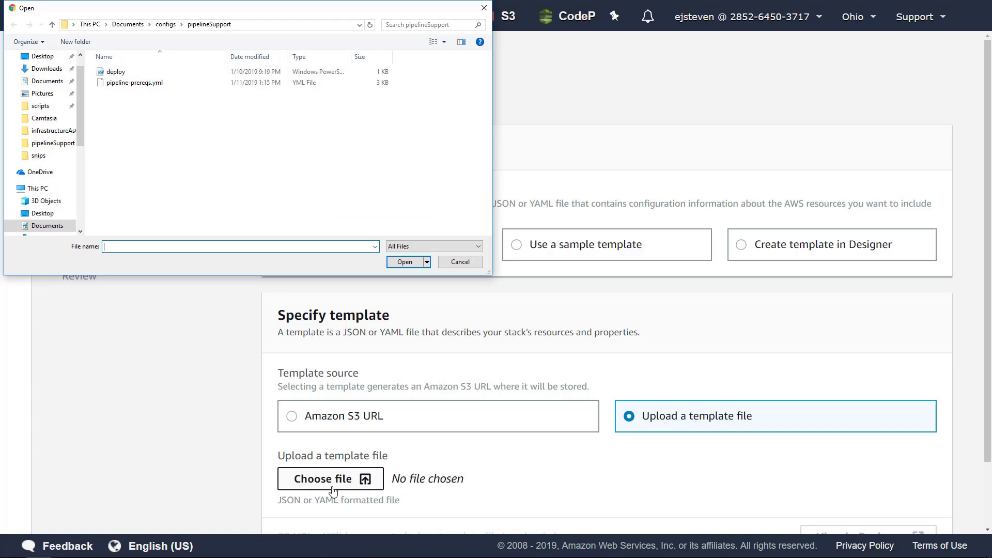
pyautogui.click(133, 82)
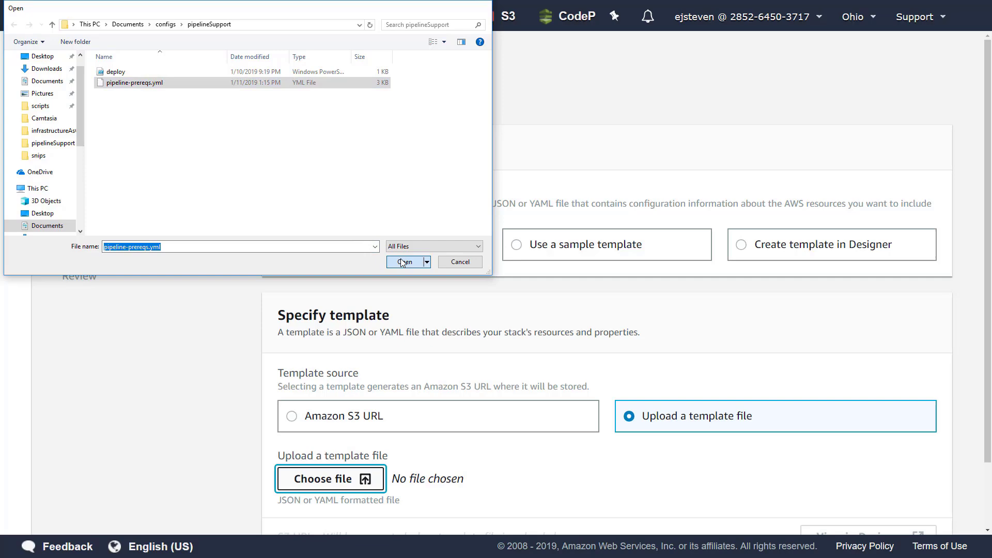
pyautogui.click(404, 261)
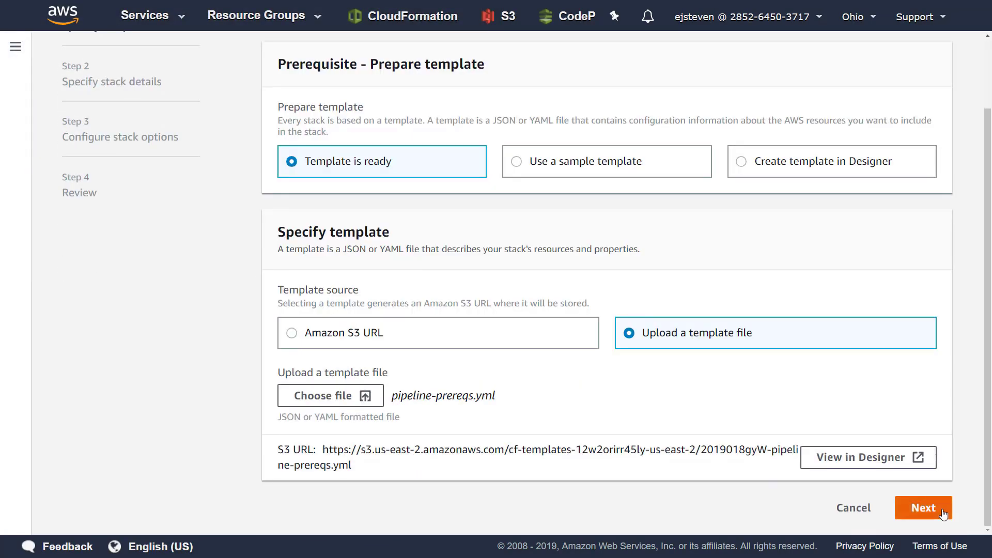
# Step: Name the stack pipelinPreReqs and fill the BucketName (awsome-demo-src-files) and Email parameters
pyautogui.click(923, 507)
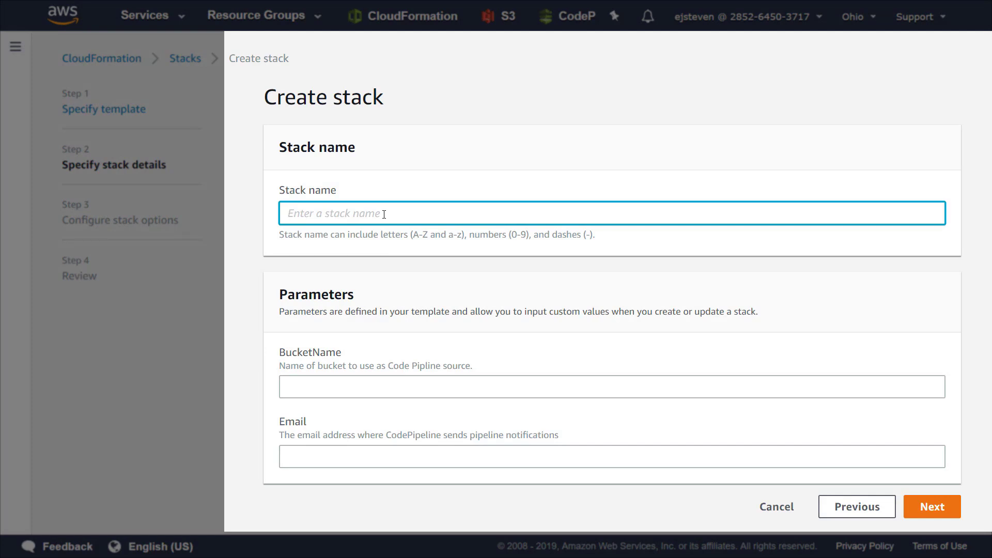
pyautogui.write('pipelinPreReqs')
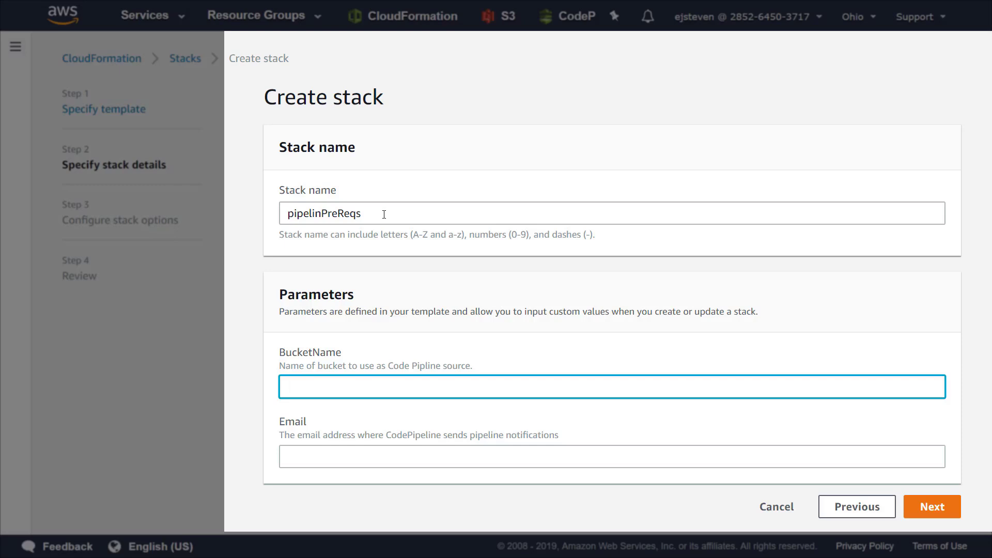
pyautogui.click(569, 386)
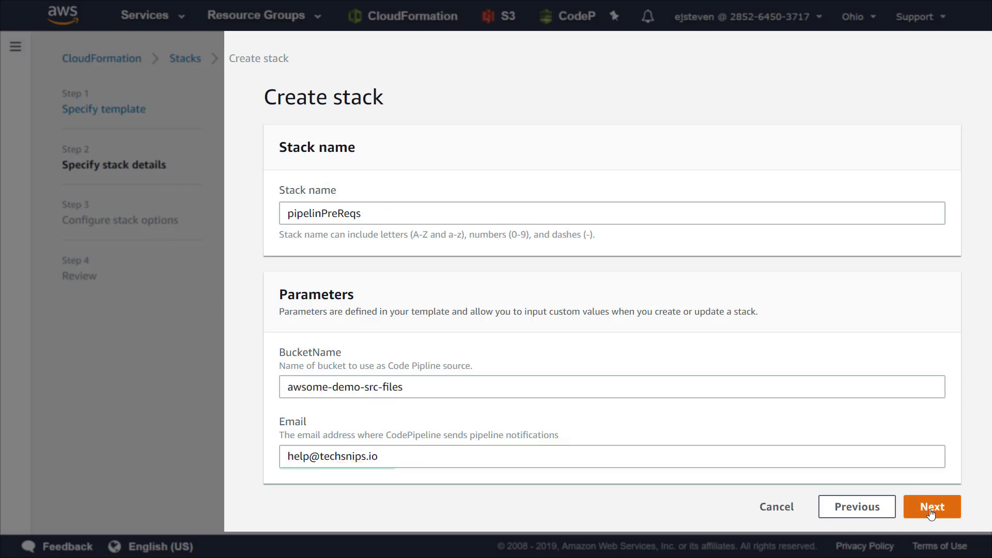
# Step: Keep the default stack options and advance to the review step
pyautogui.click(931, 506)
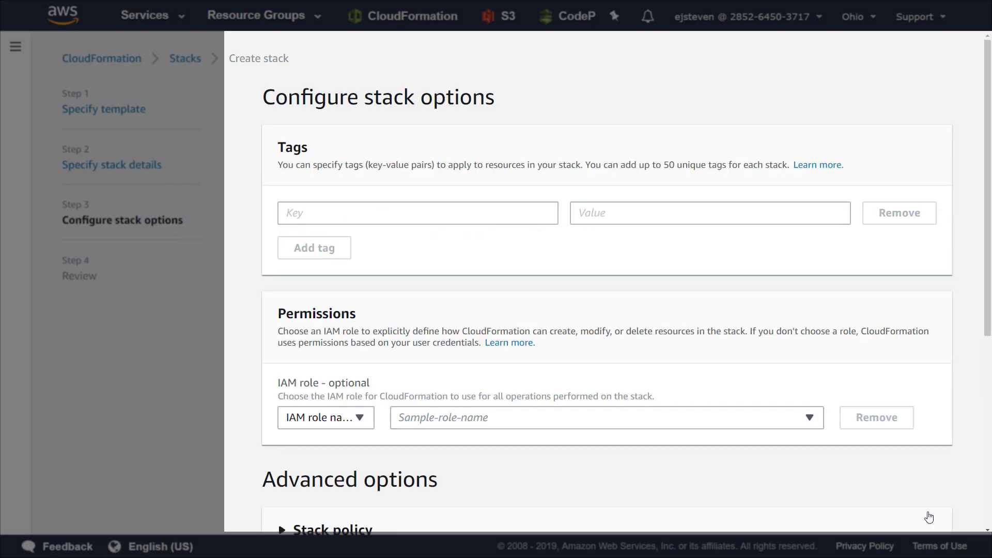
pyautogui.scroll(-3)
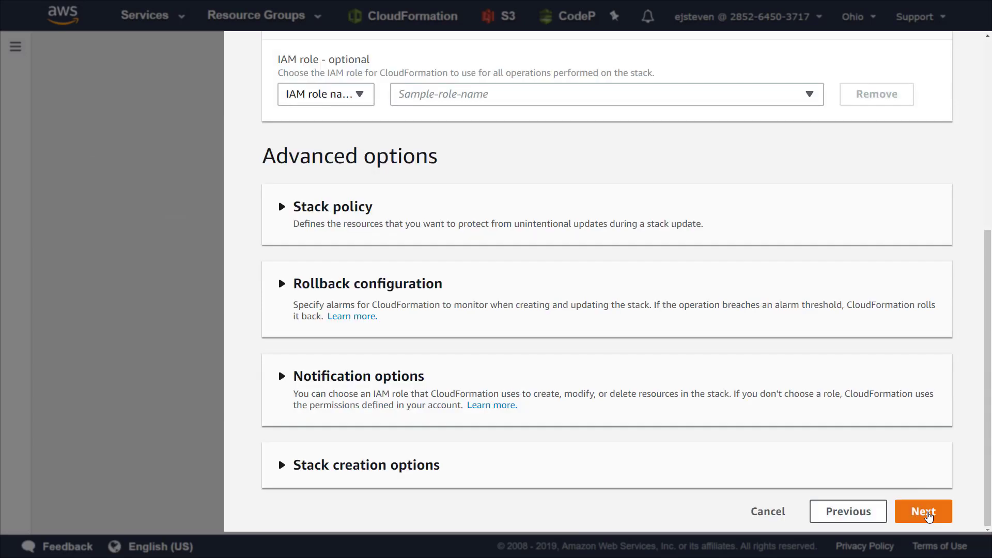
pyautogui.click(922, 511)
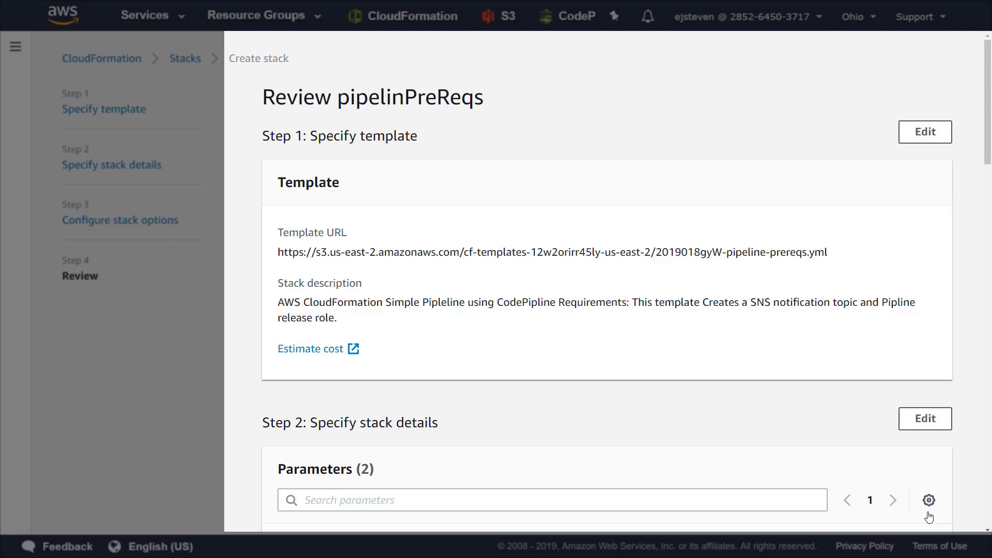
# Step: Acknowledge IAM resource creation and launch the pipelinPreReqs stack
pyautogui.scroll(-3)
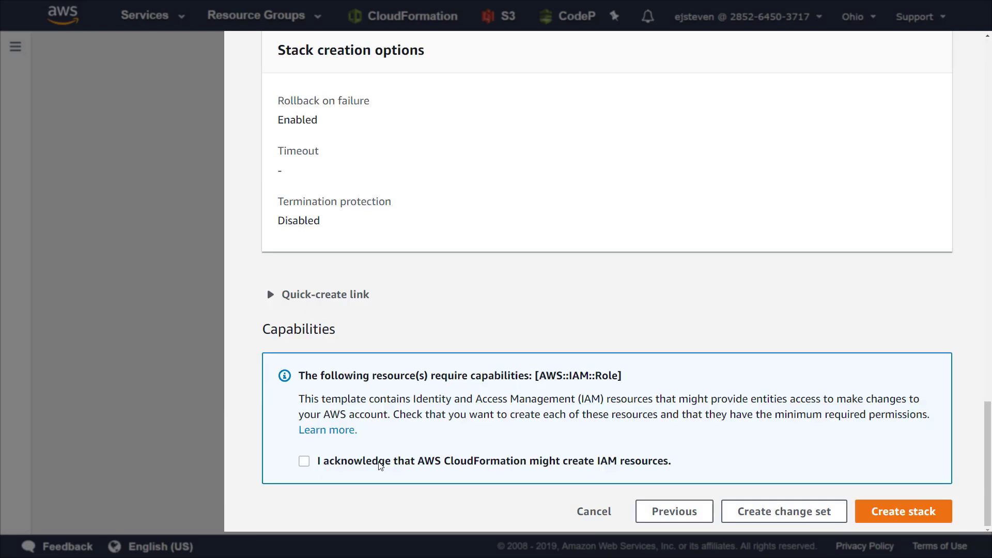
pyautogui.click(304, 461)
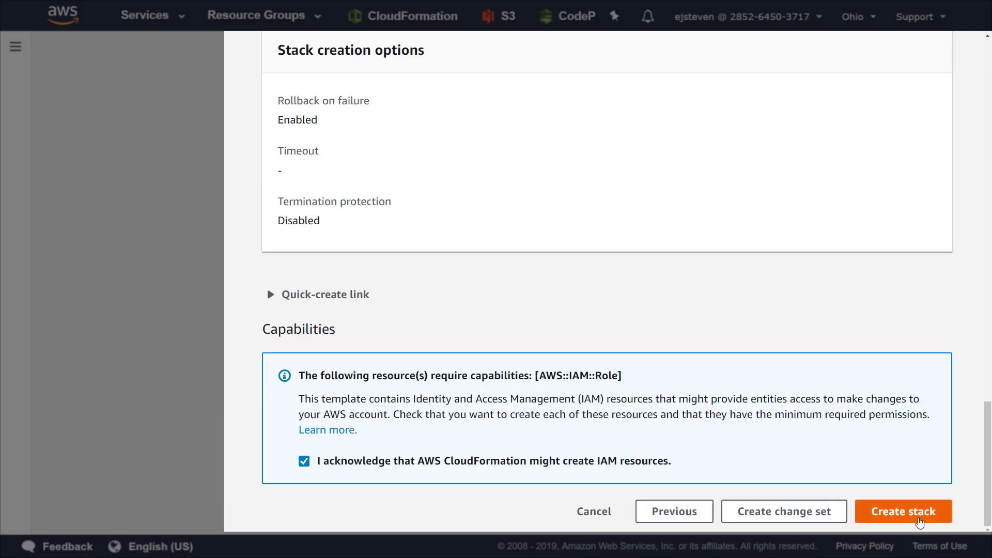
pyautogui.click(903, 512)
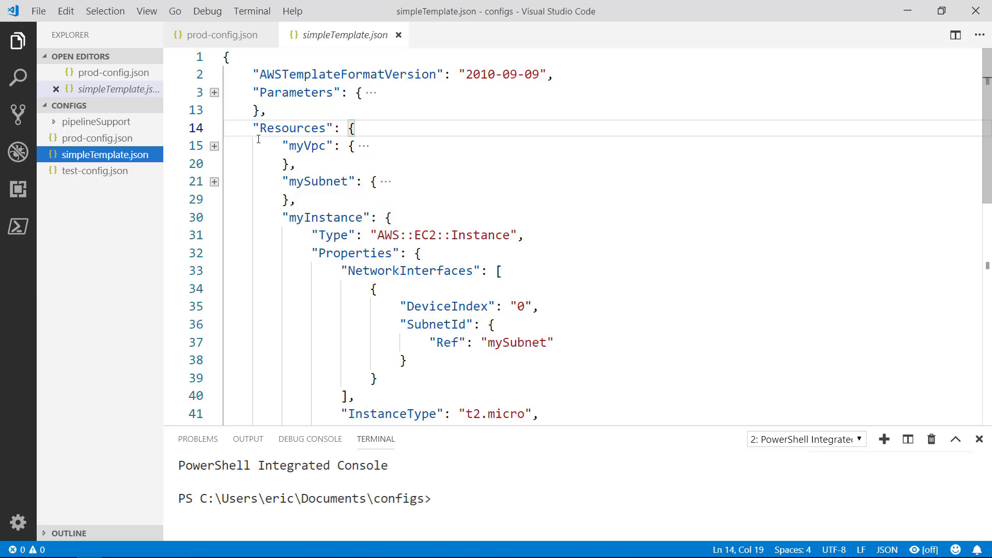
pyautogui.click(99, 137)
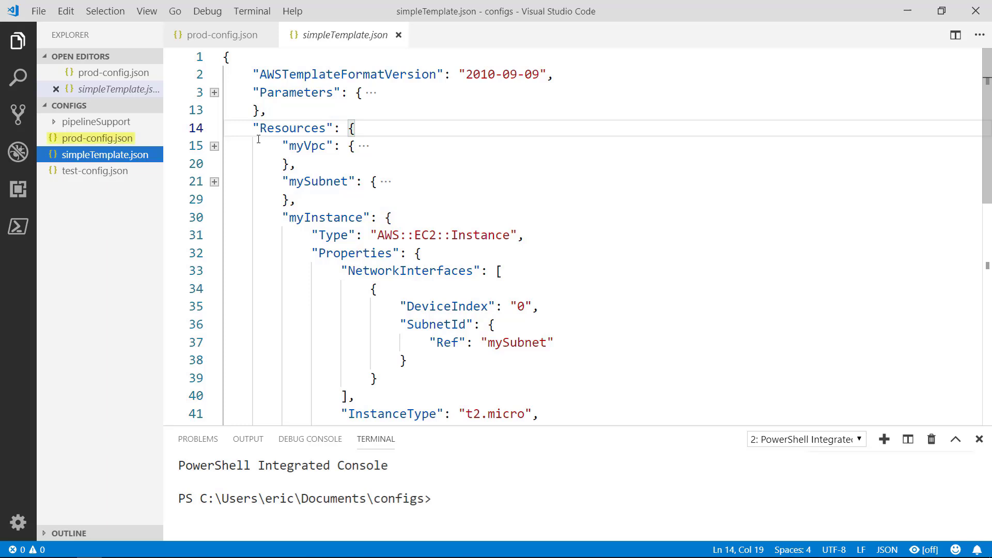
pyautogui.click(95, 170)
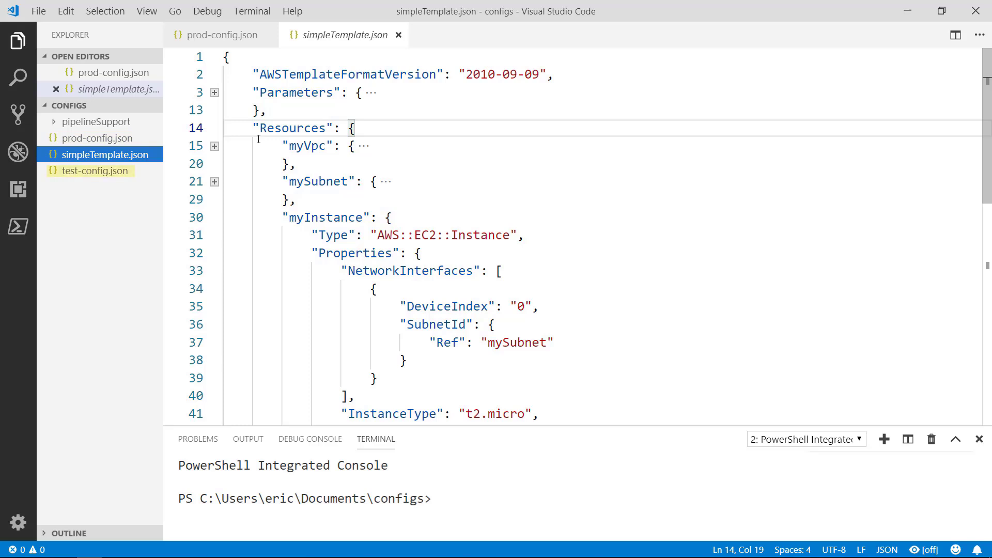
pyautogui.click(99, 137)
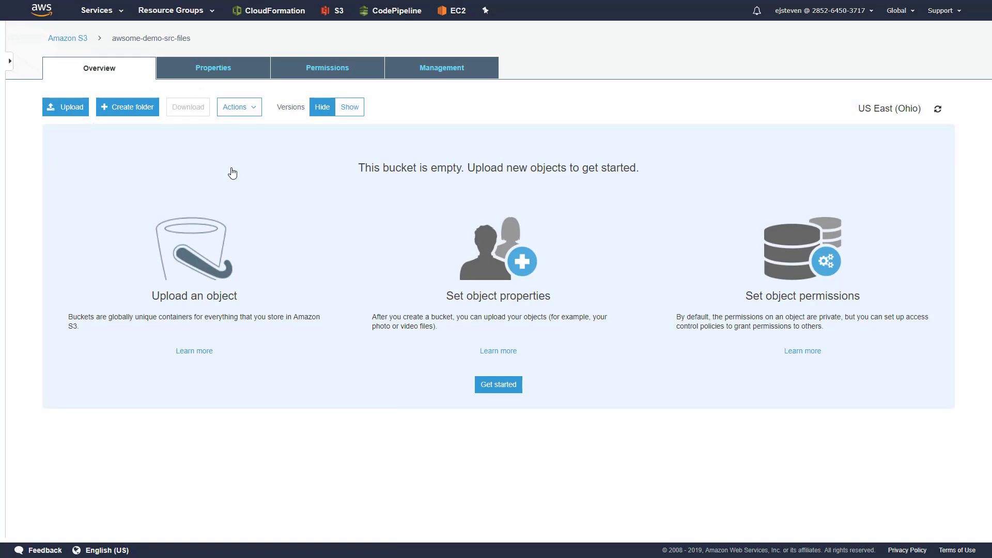
pyautogui.moveTo(98, 154)
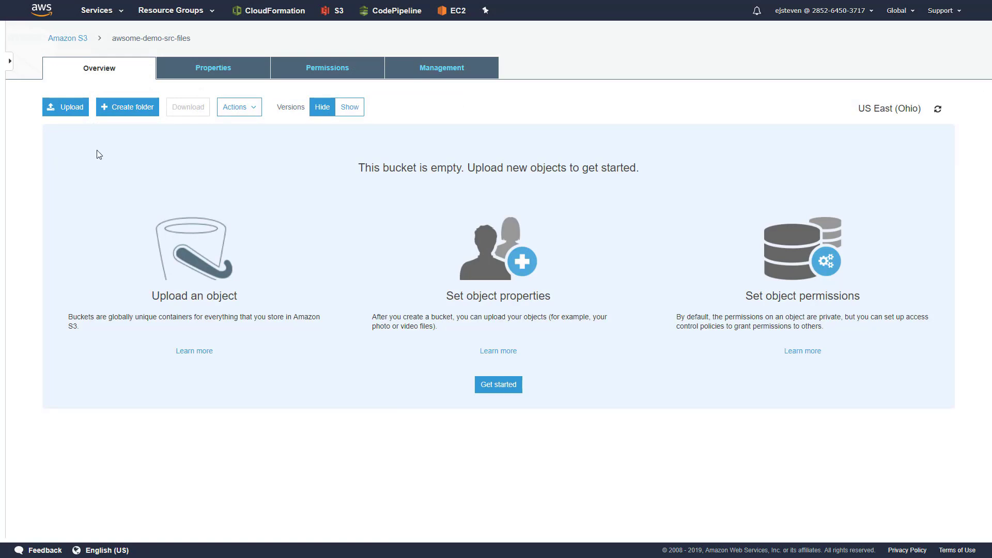
# Step: Upload configs.zip from the computer into the awsome-demo-src-files bucket
pyautogui.click(64, 106)
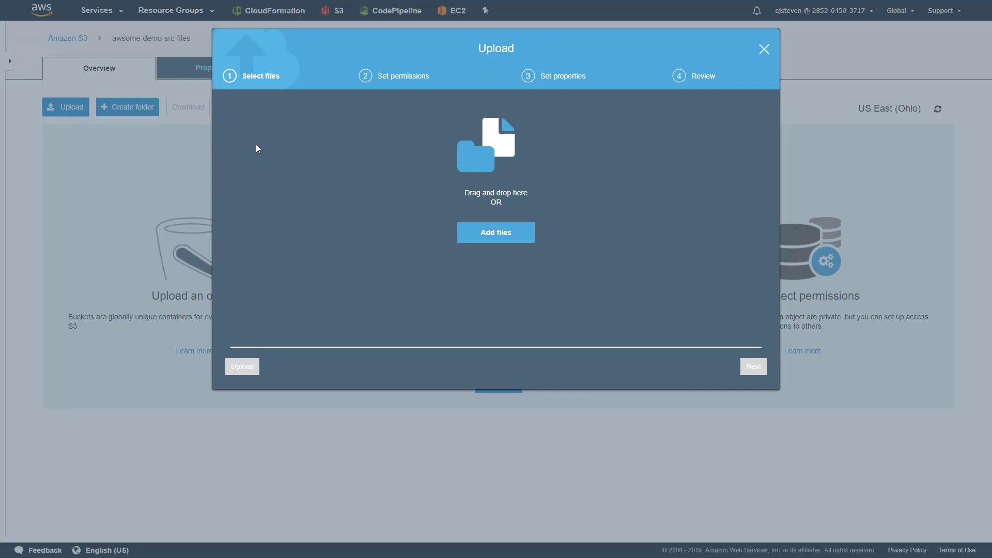
pyautogui.click(495, 232)
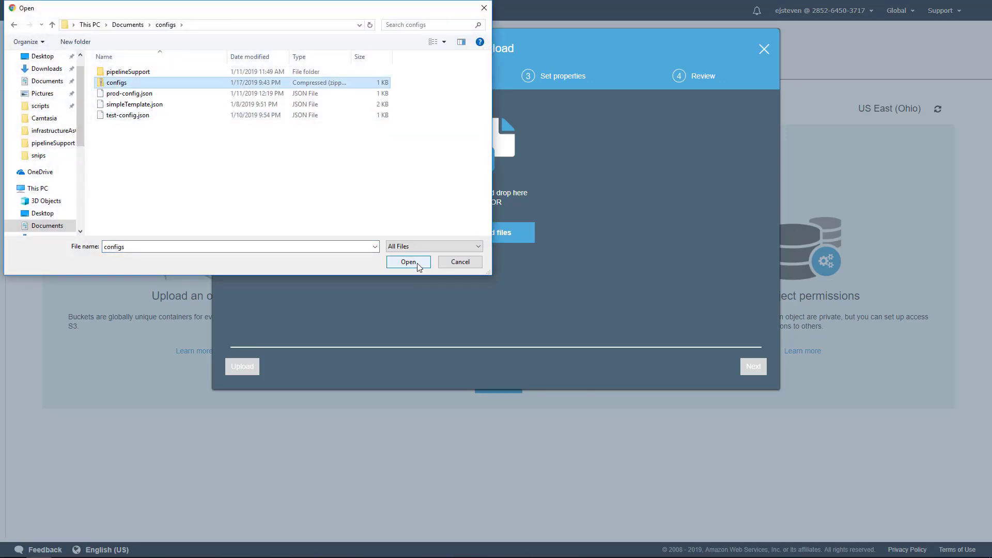
pyautogui.click(408, 262)
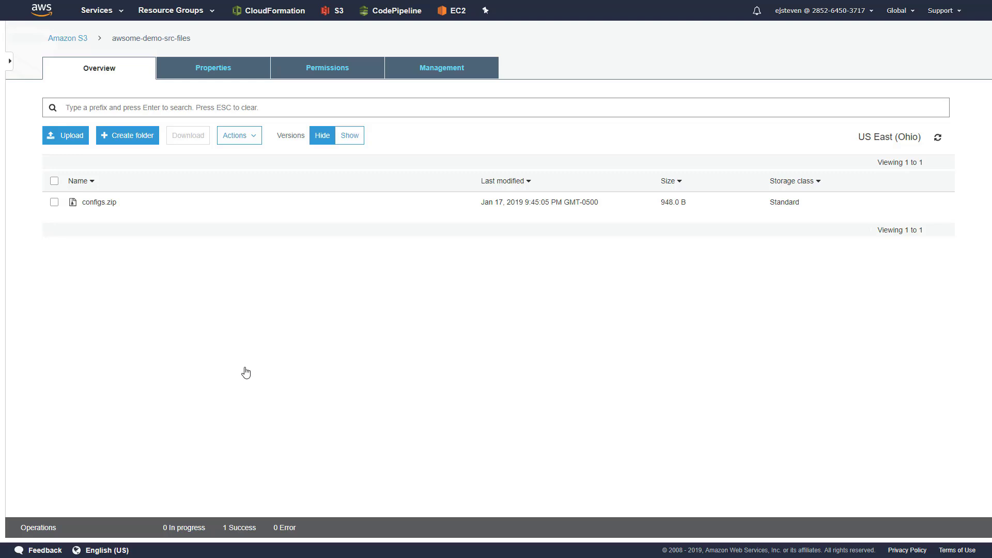
pyautogui.click(397, 11)
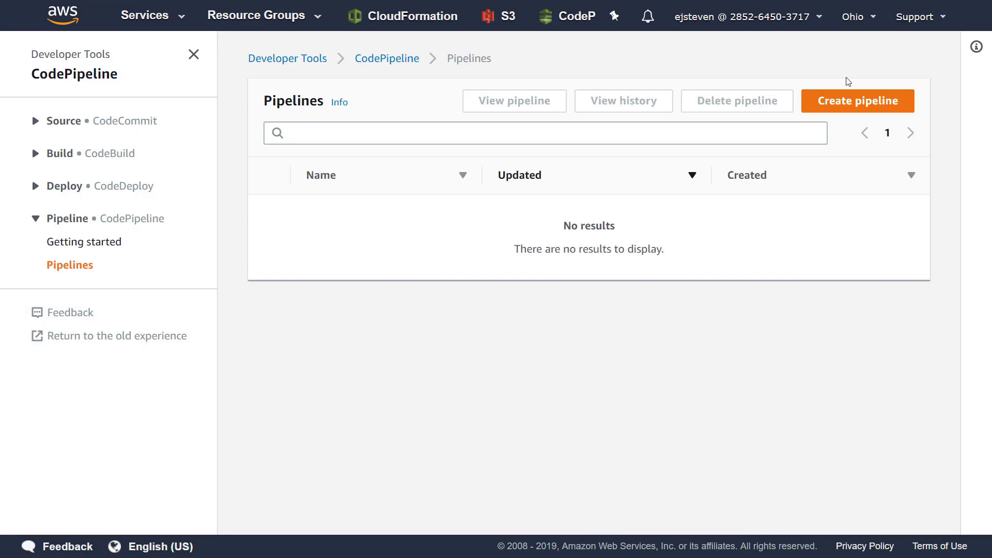
# Step: Create pipeline config-as-code-demo-pipeline using the existing pipelinPreReqs service role
pyautogui.click(856, 100)
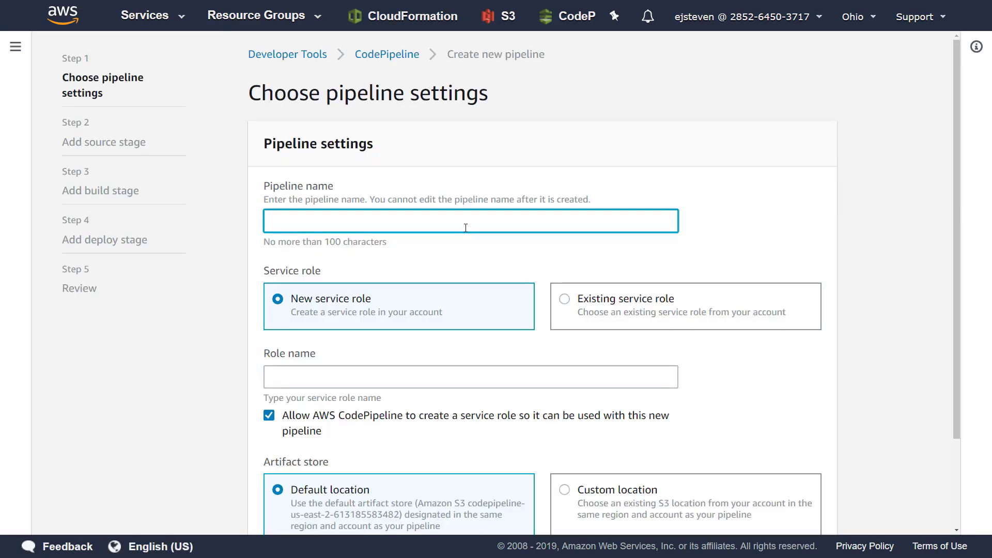
pyautogui.write('config-as-code-demo-pipeline')
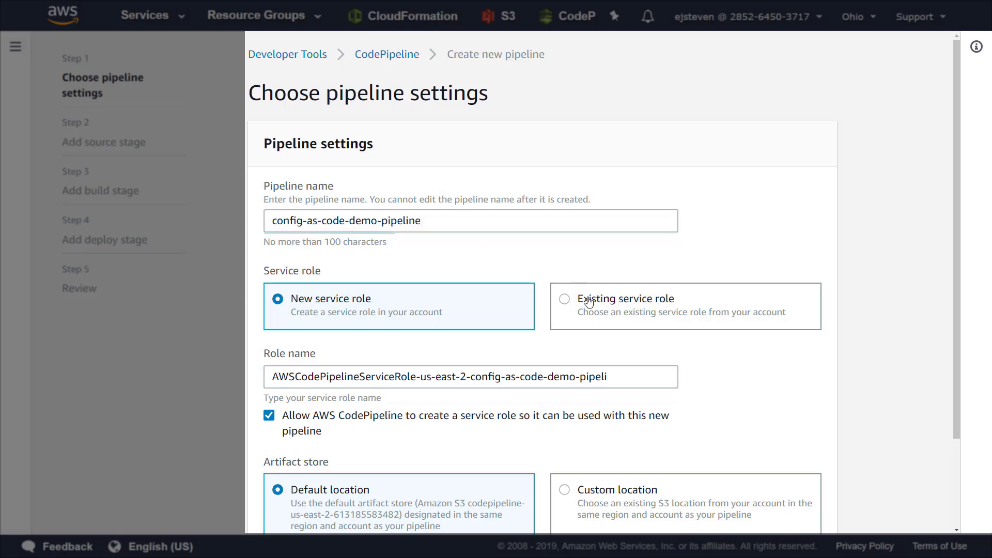
pyautogui.click(564, 298)
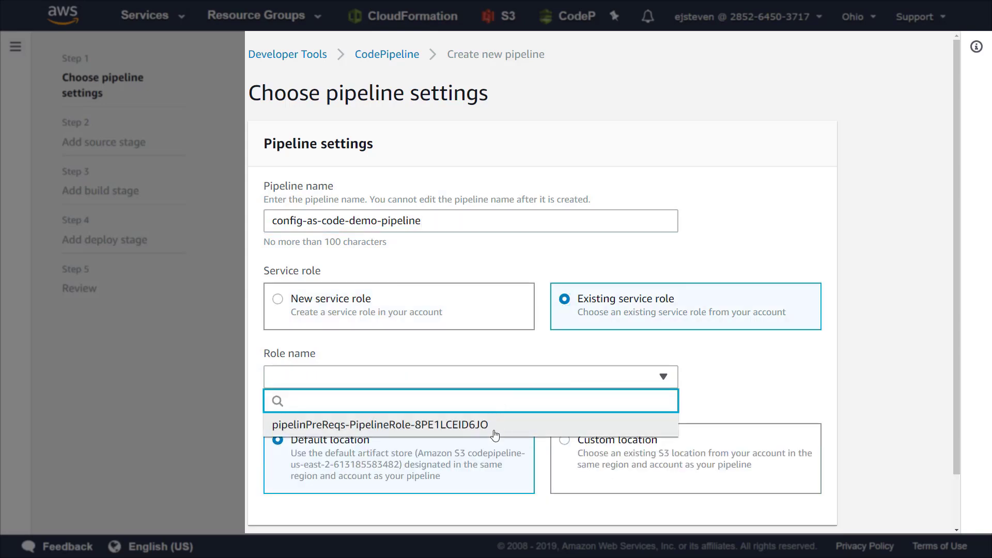
pyautogui.click(378, 424)
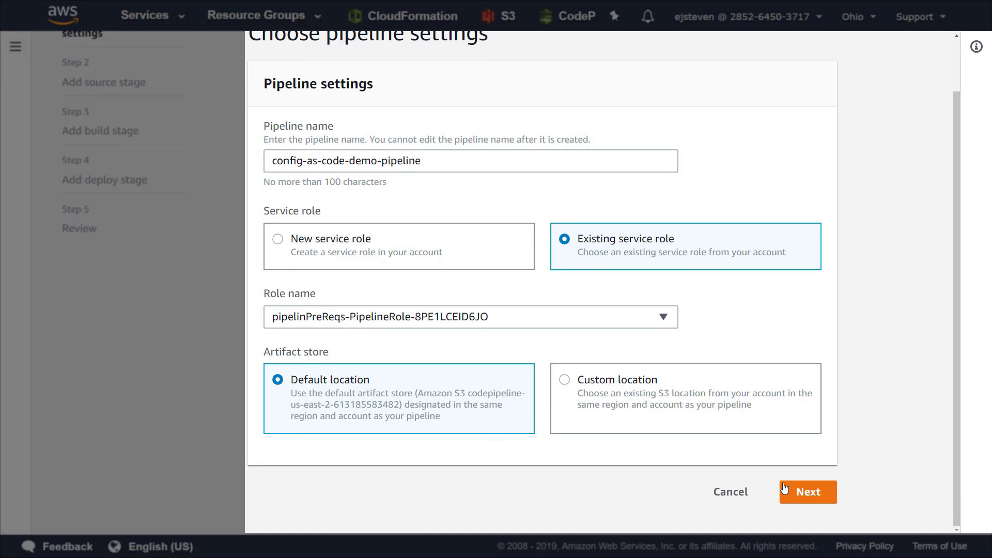
pyautogui.click(807, 492)
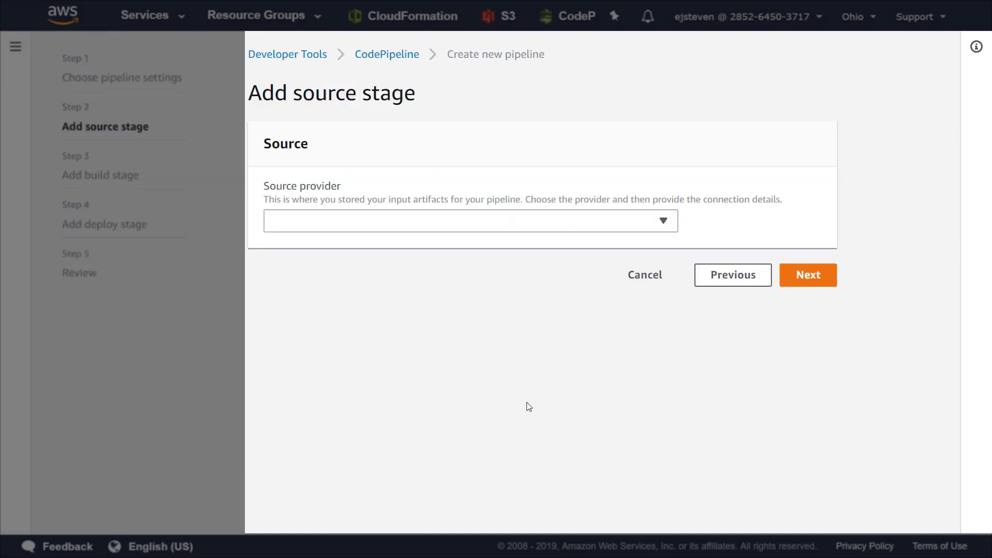
pyautogui.moveTo(474, 257)
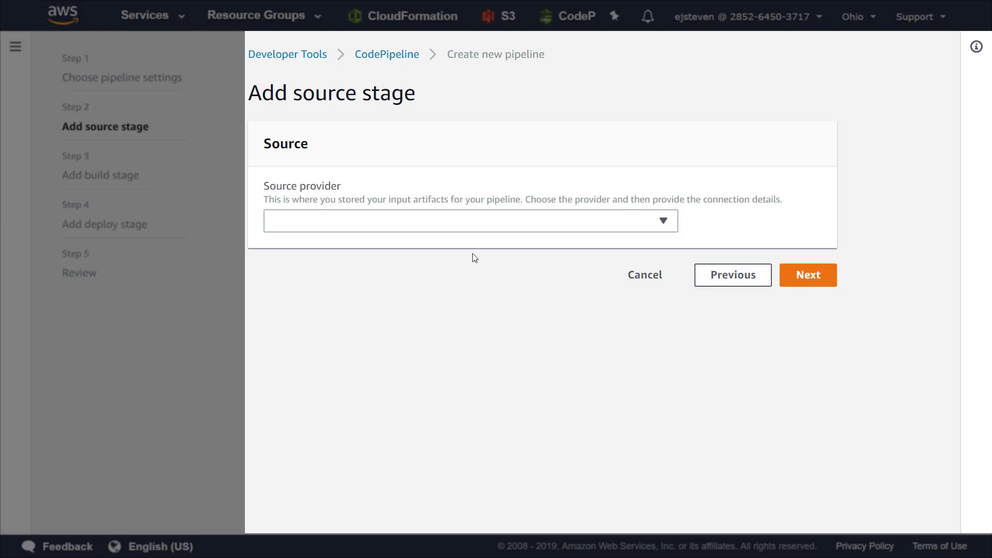
# Step: Set the source to Amazon S3 configs.zip in the awsome-demo-src-files bucket
pyautogui.click(471, 220)
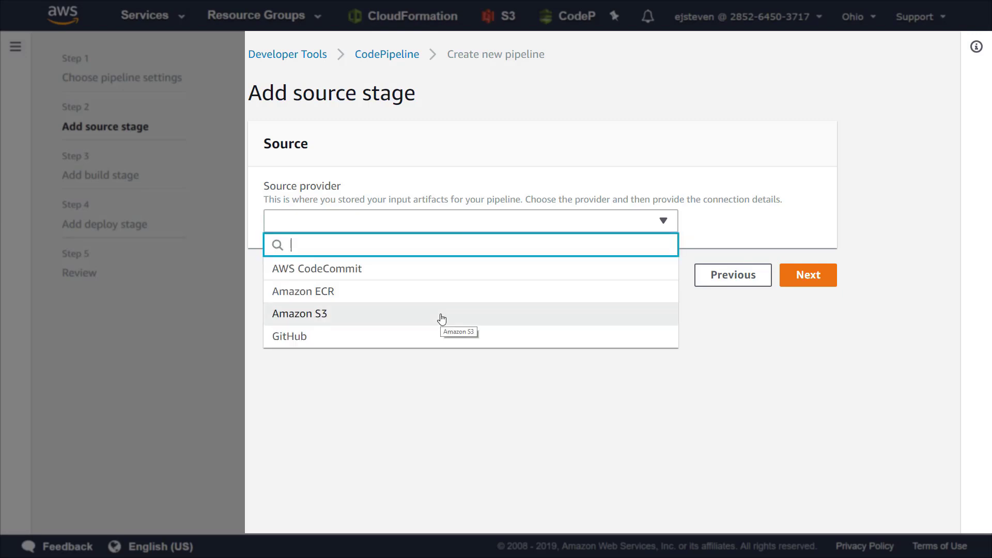
pyautogui.click(300, 313)
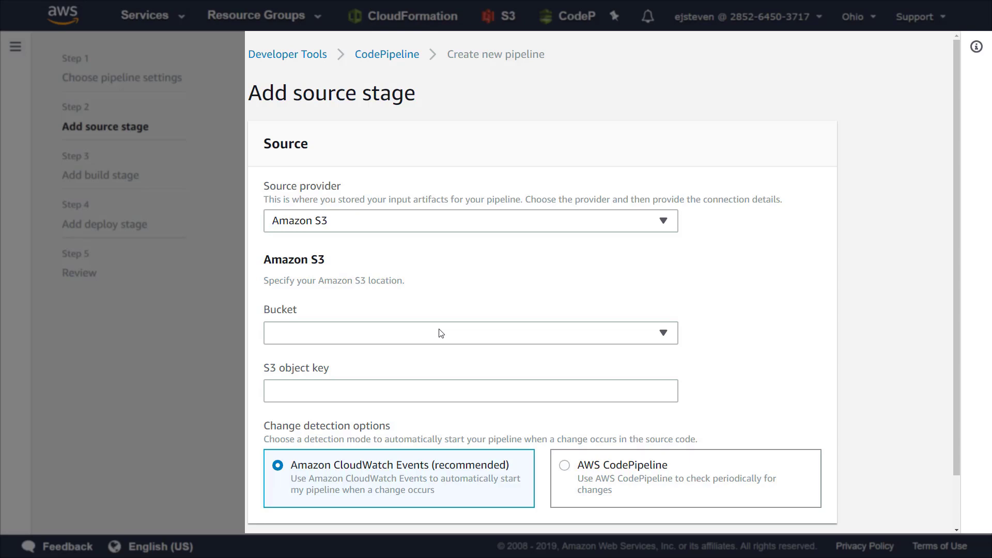
pyautogui.click(470, 333)
pyautogui.write('configs.zip')
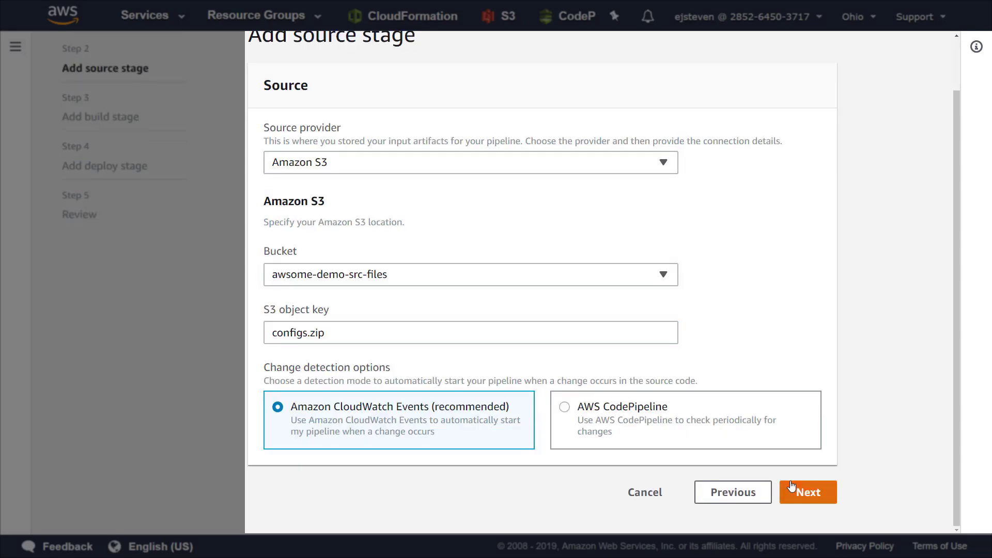
# Step: Skip the optional build stage and confirm
pyautogui.click(808, 492)
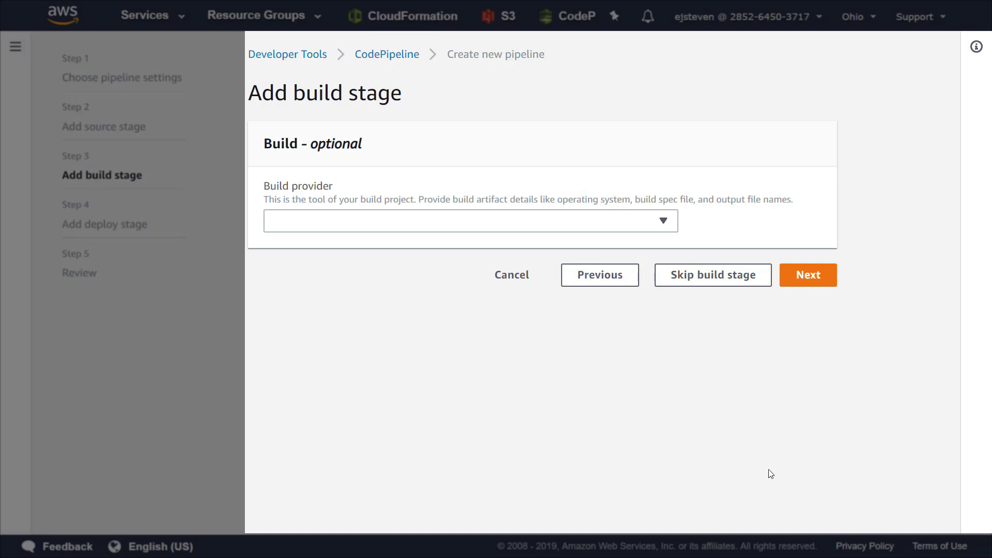
pyautogui.click(711, 275)
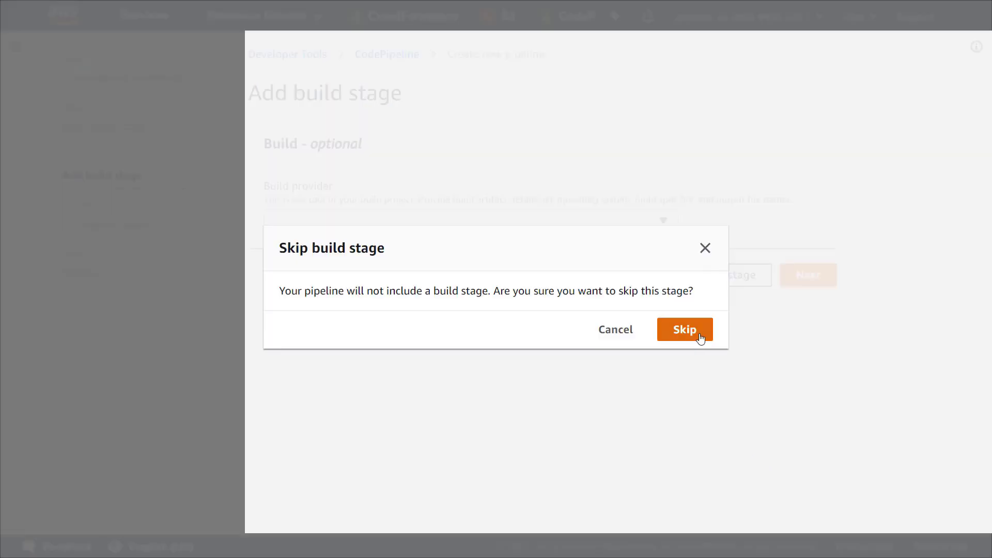
pyautogui.click(684, 330)
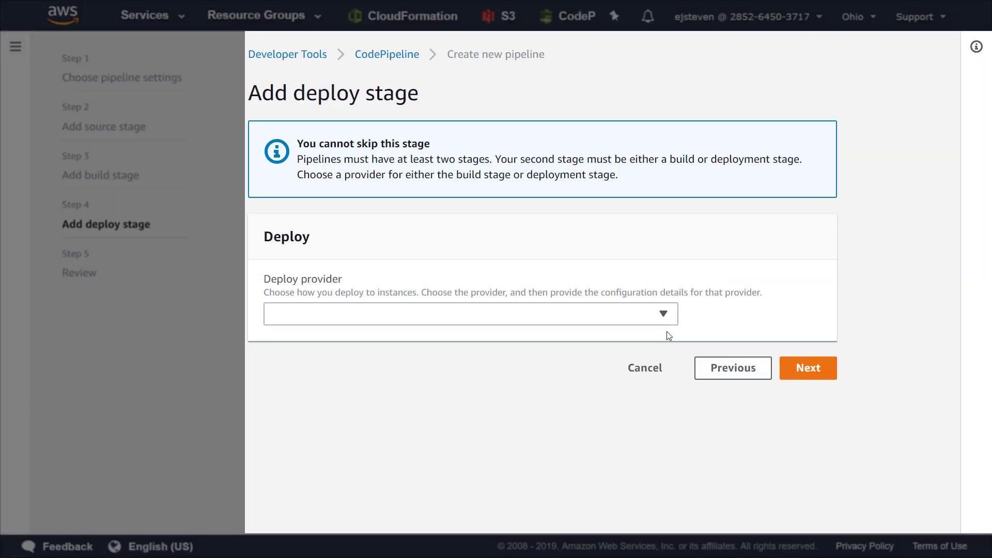
# Step: Deploy with CloudFormation in create-or-update mode for infrastructure-test-stack using SourceArtifact::simpleTemplate.json
pyautogui.click(471, 314)
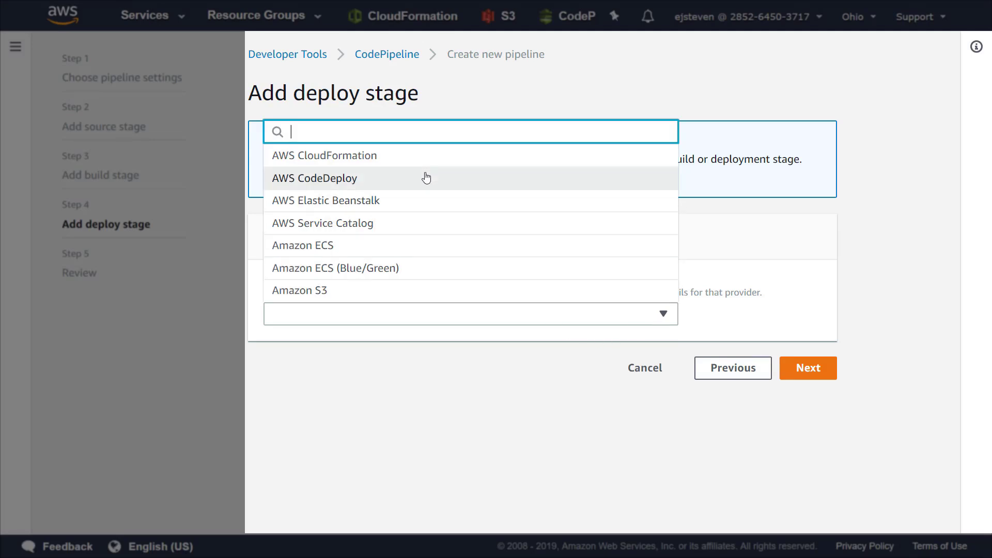
pyautogui.click(323, 156)
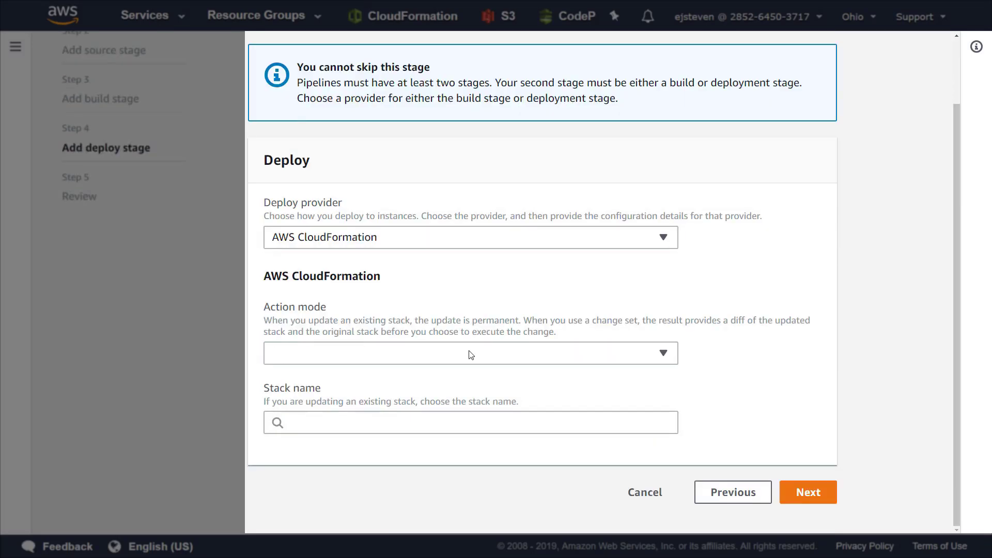
pyautogui.click(470, 353)
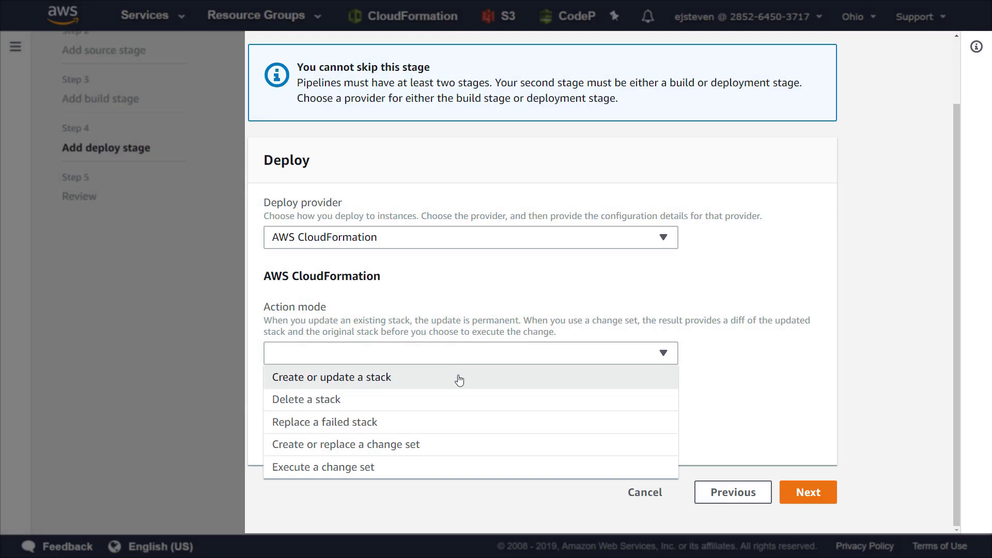
pyautogui.click(332, 377)
pyautogui.write('infrastructure-test-stack')
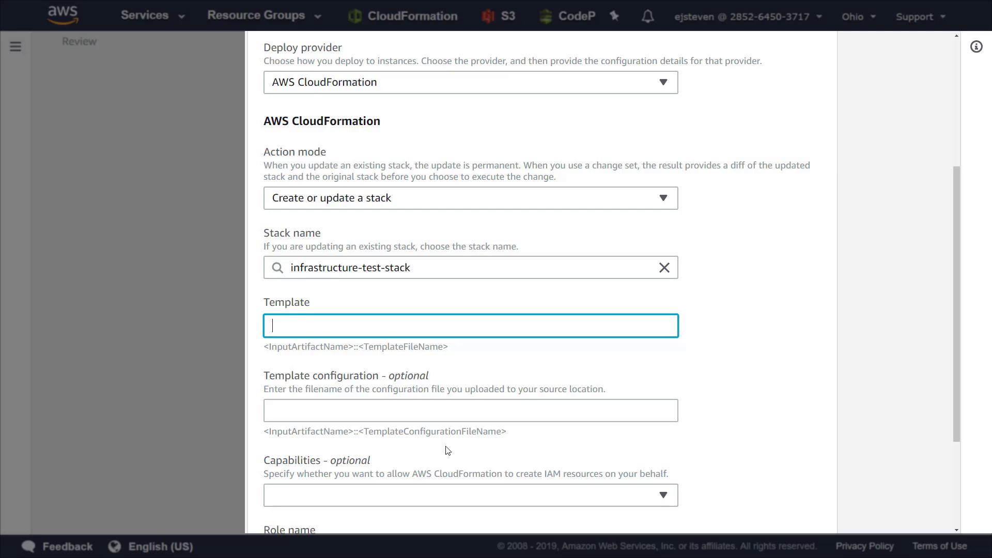
pyautogui.write('SourceArtifact')
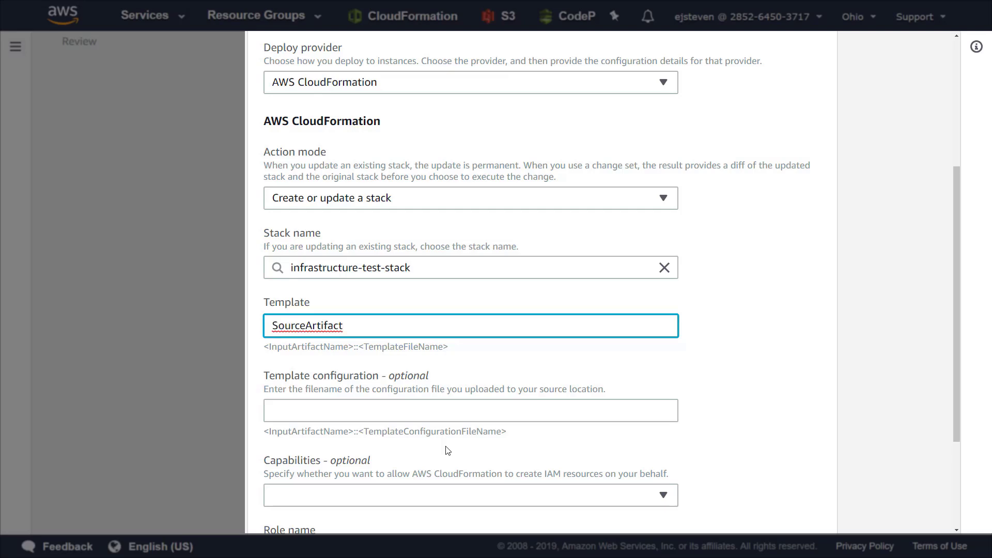
pyautogui.write('::simpleTemplate.json')
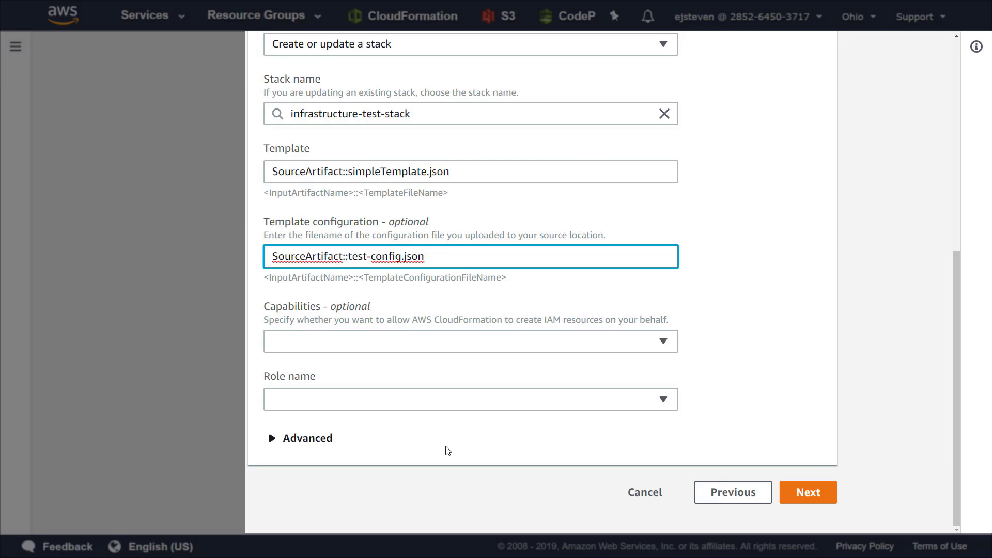
# Step: Assign the pipelinPreReqs-CFNRole-ZEGXKWM2WOWM role and create the pipeline
pyautogui.click(471, 341)
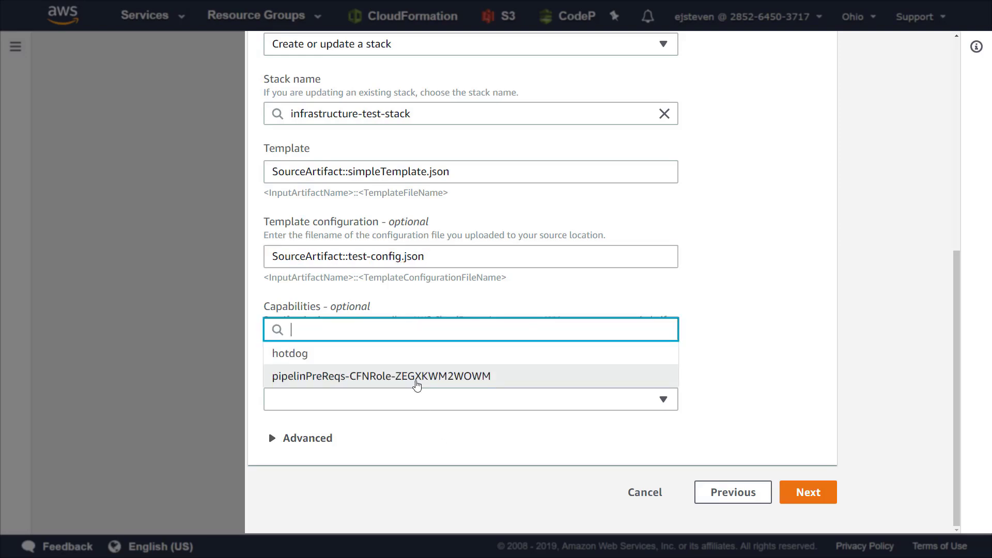
pyautogui.click(416, 376)
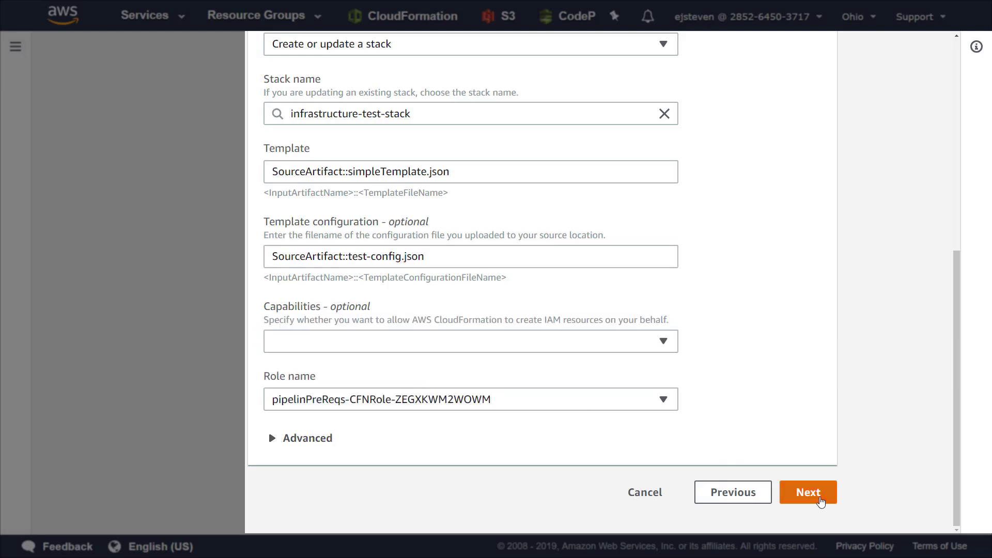
pyautogui.click(808, 492)
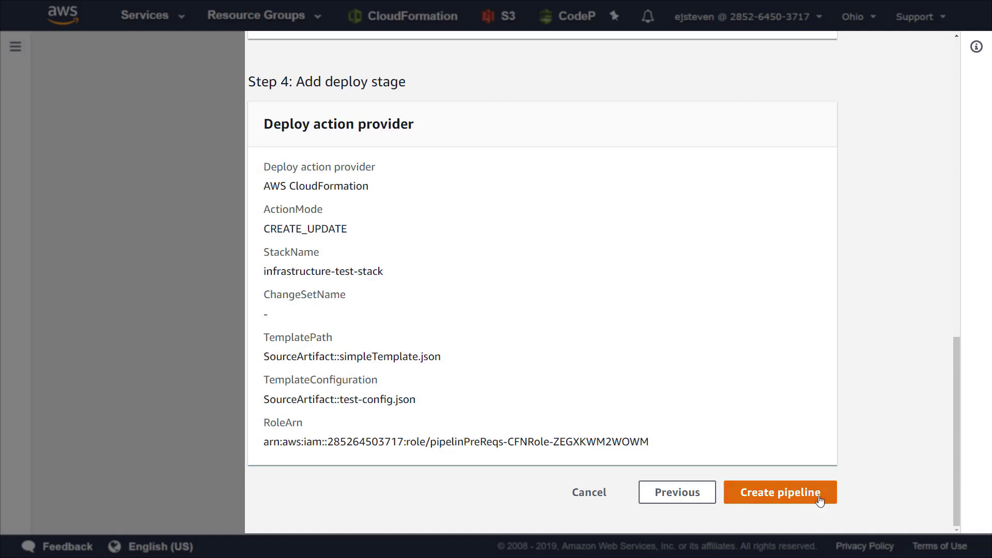
pyautogui.click(779, 492)
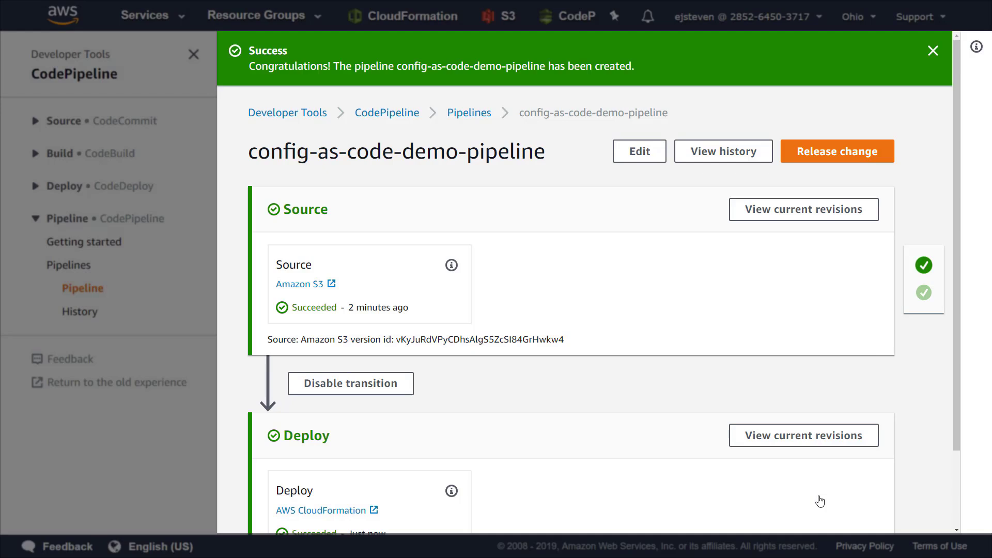
pyautogui.moveTo(642, 283)
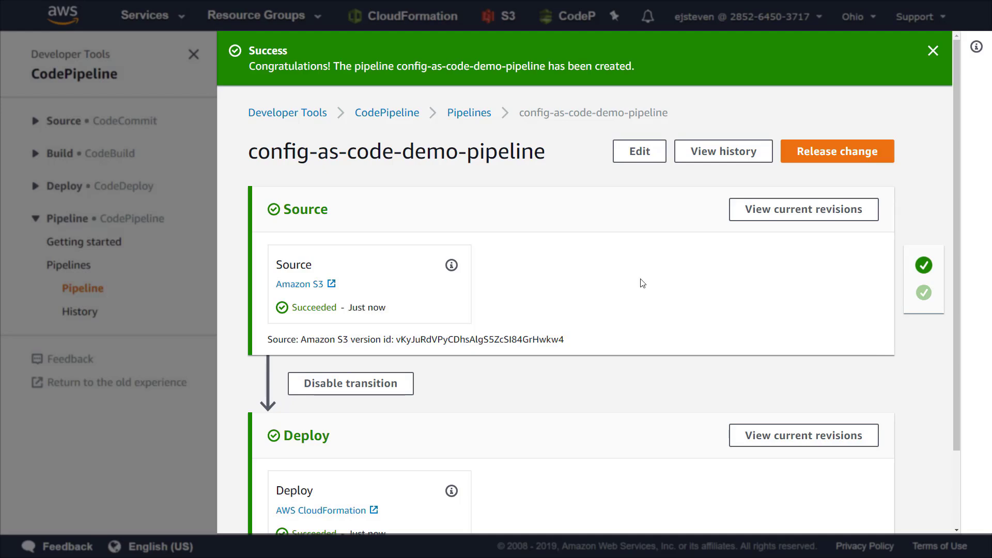
# Step: Edit the pipeline and add a new stage named DeployProd
pyautogui.click(639, 151)
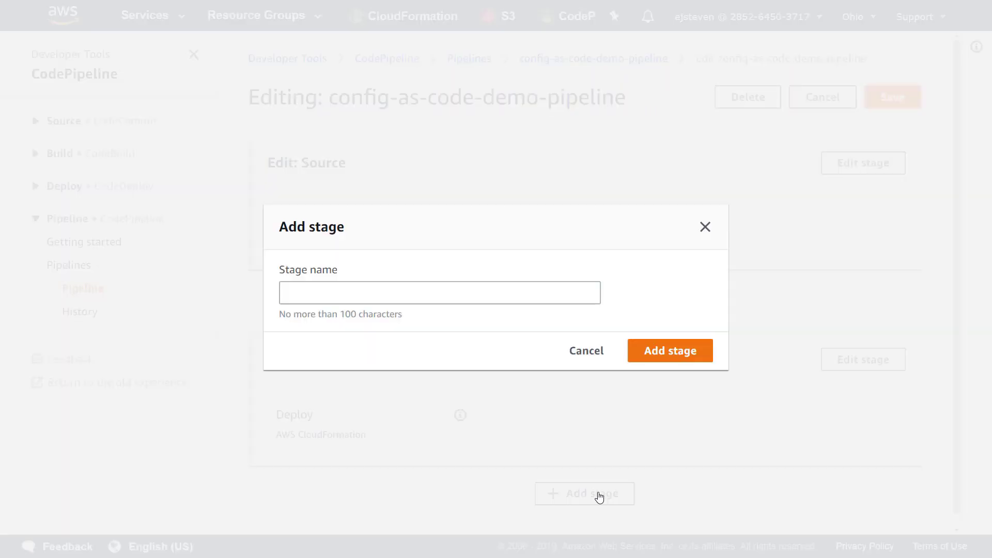
pyautogui.write('DeployProd')
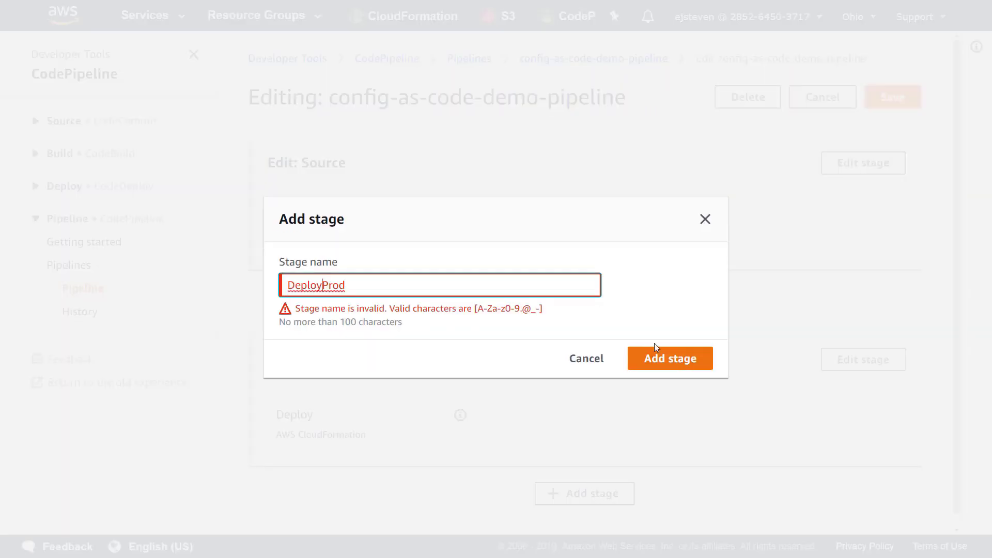
pyautogui.click(670, 359)
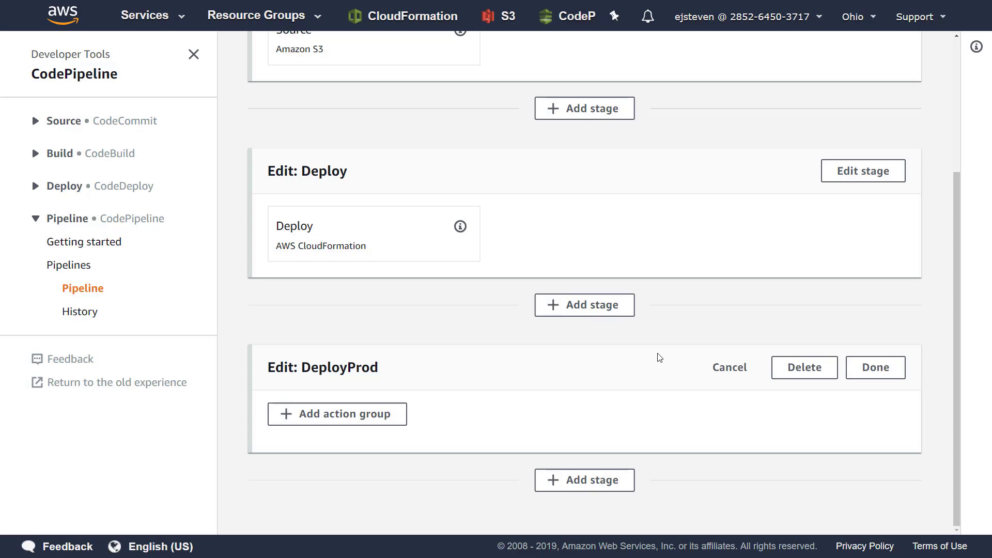
pyautogui.moveTo(655, 351)
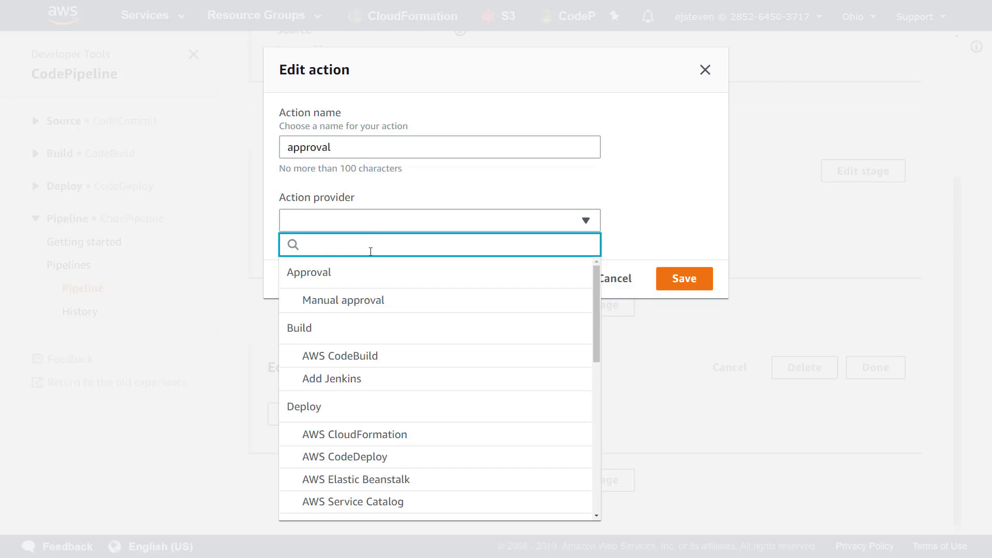
# Step: Save a Manual approval action using the pipelinPreReqs SNS topic and add another action group
pyautogui.click(343, 300)
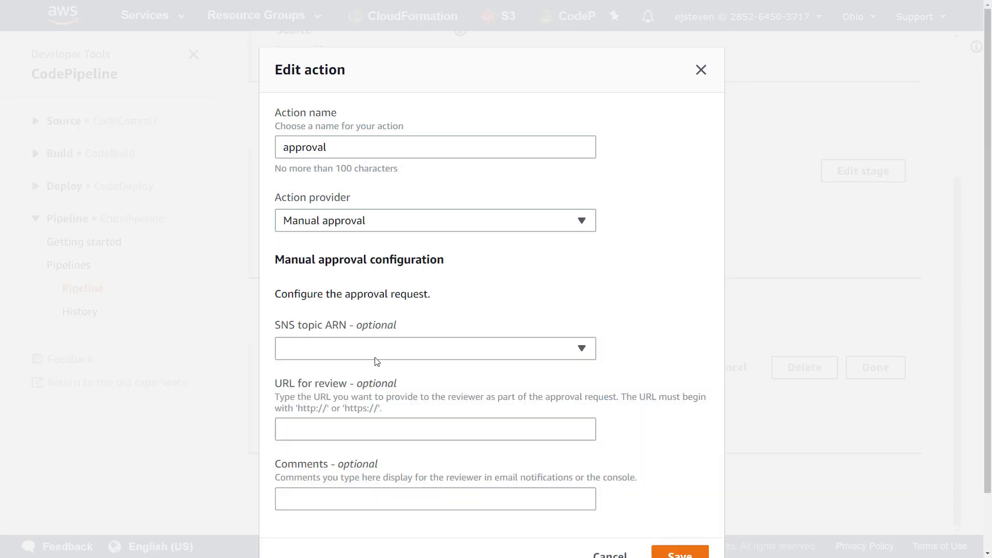
pyautogui.click(435, 349)
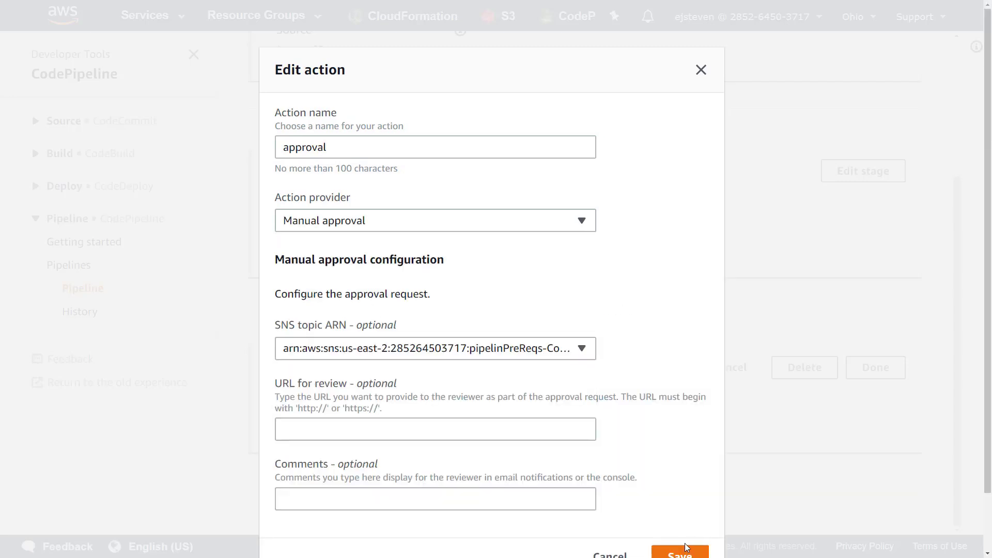
pyautogui.click(680, 554)
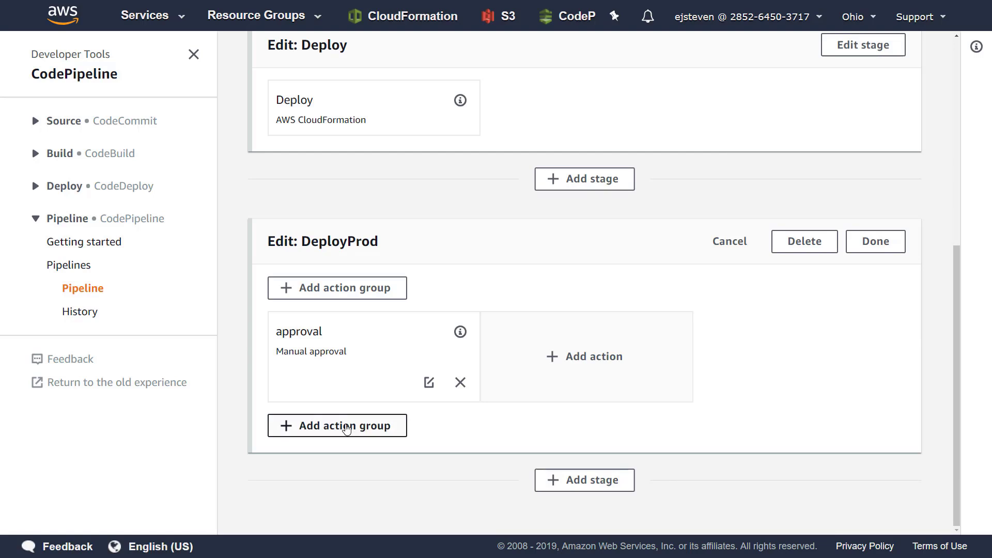
pyautogui.click(337, 425)
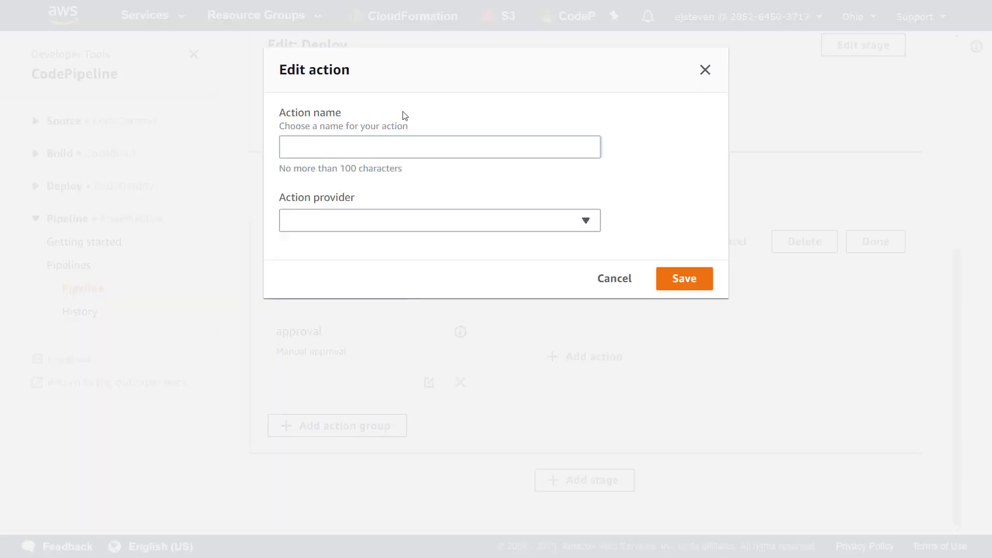
# Step: Define deployToProd as a CloudFormation create-or-update action for infrastructure-prod-stack
pyautogui.write('deployToProd')
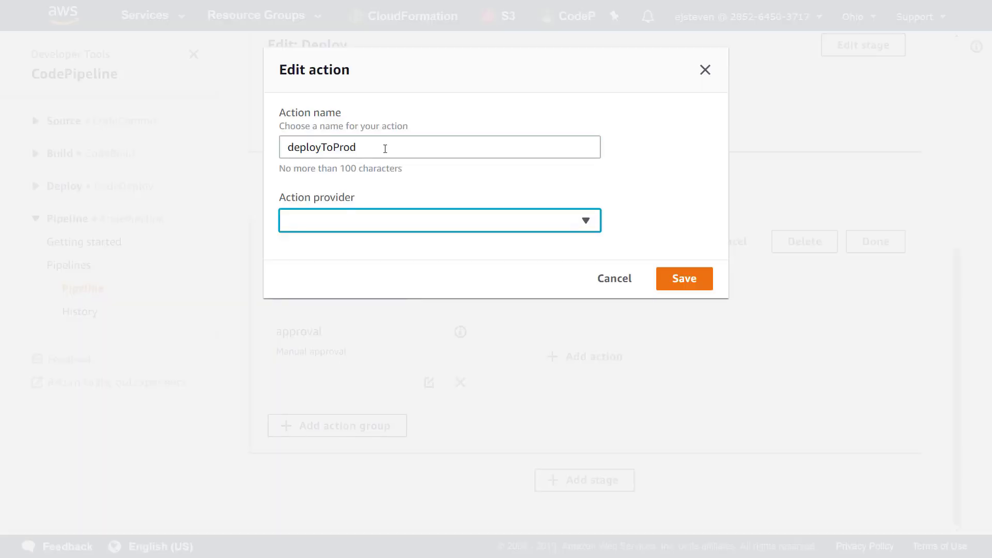
pyautogui.click(439, 220)
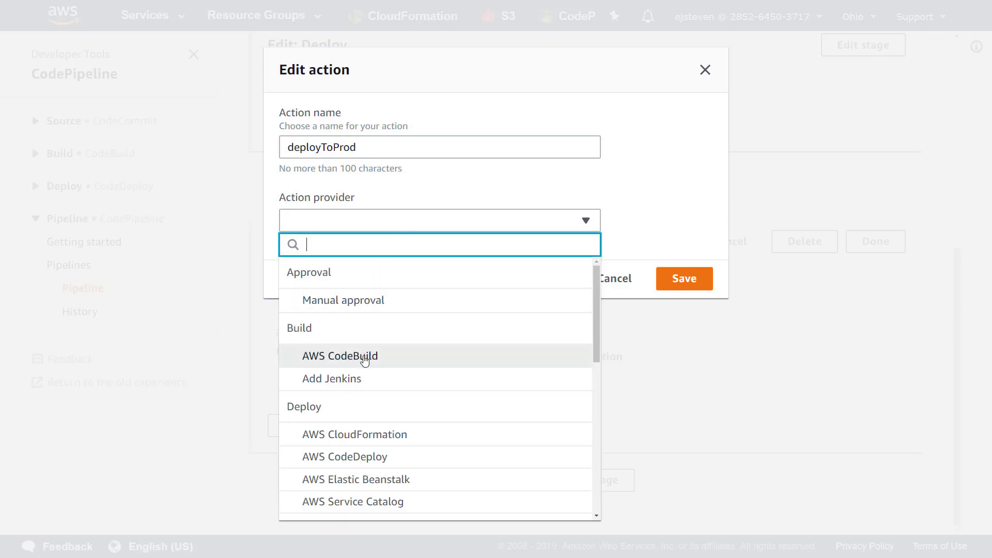
pyautogui.click(354, 434)
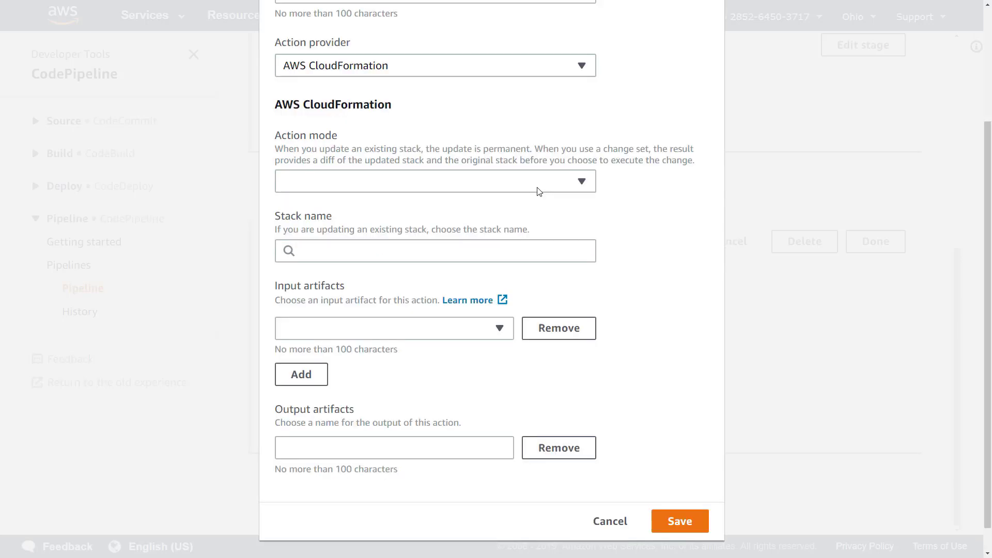
pyautogui.click(435, 181)
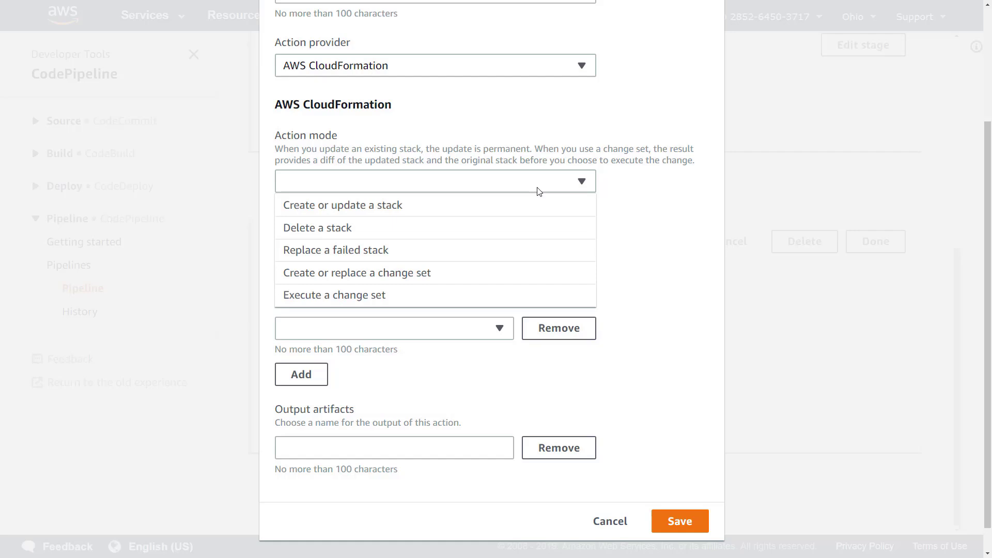
pyautogui.click(342, 204)
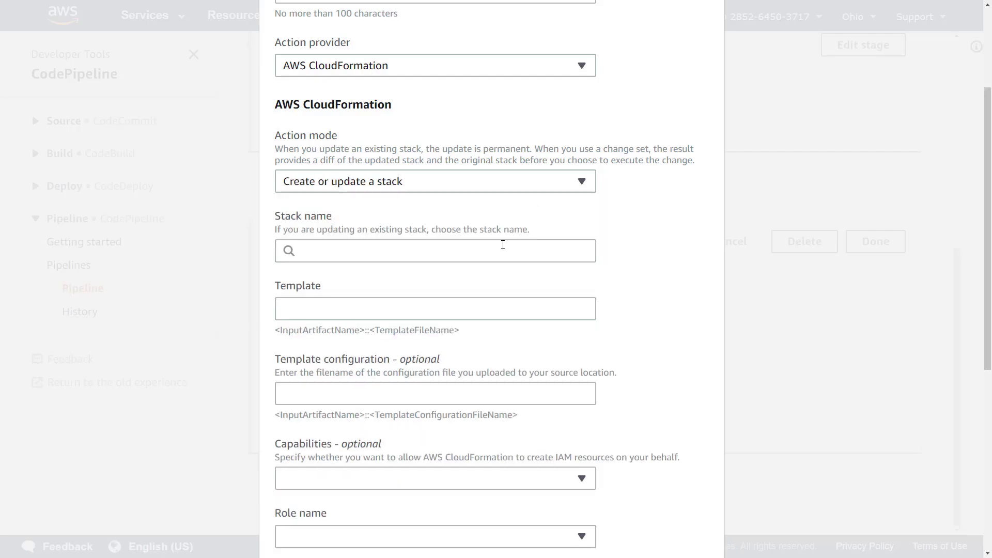
pyautogui.click(435, 250)
pyautogui.write('infrastructure-prod-stack')
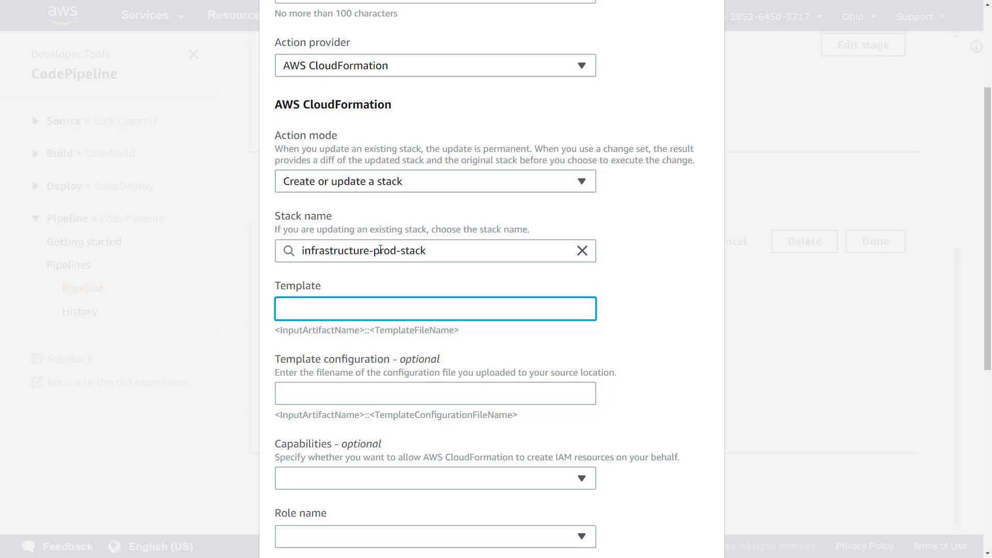
# Step: Set template SourceArtifact::simpleTempalte.json, config SourceArtifact::prod-config.json and the CFN role, then save
pyautogui.click(435, 309)
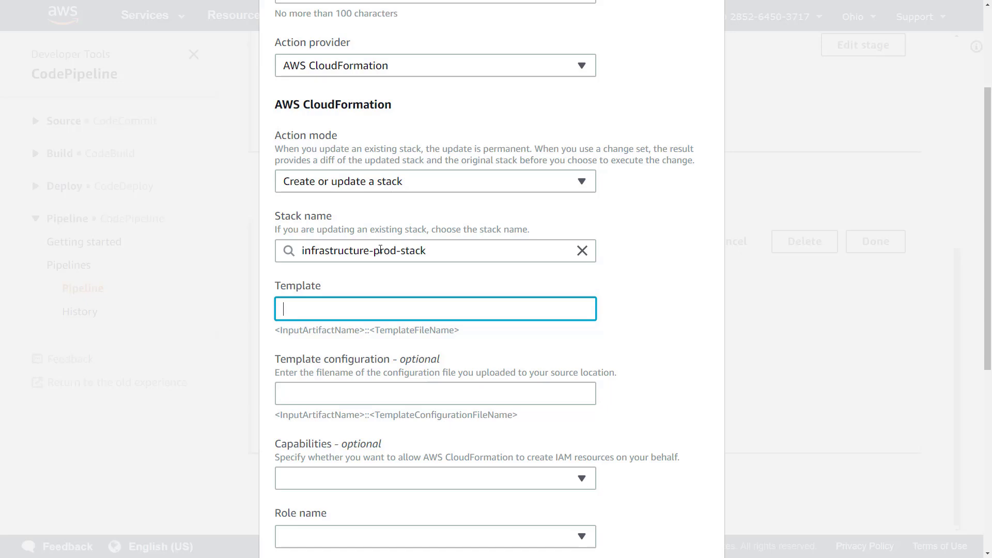
pyautogui.write('SourceArtifact::simpleTempalte.json')
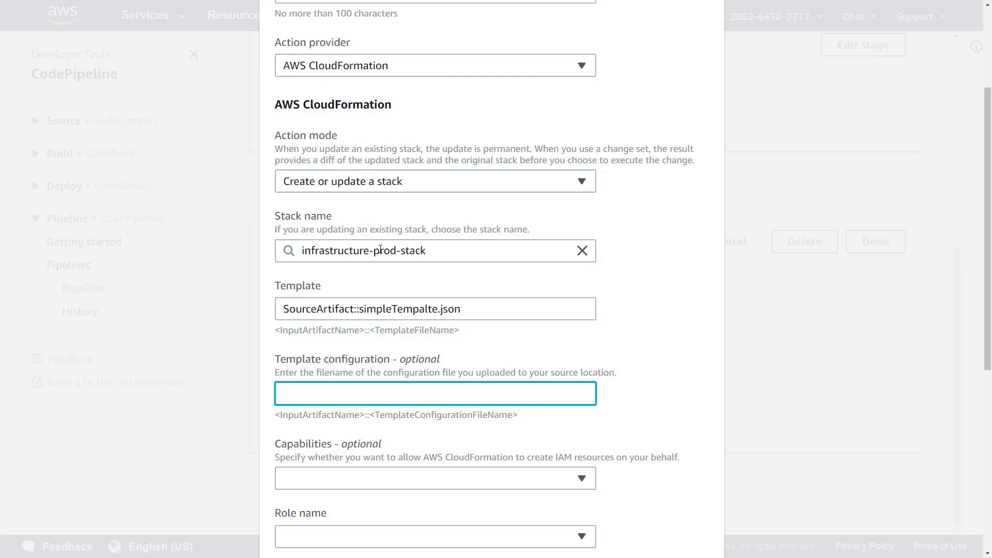
pyautogui.write('SourceArtifact::prod-config.json')
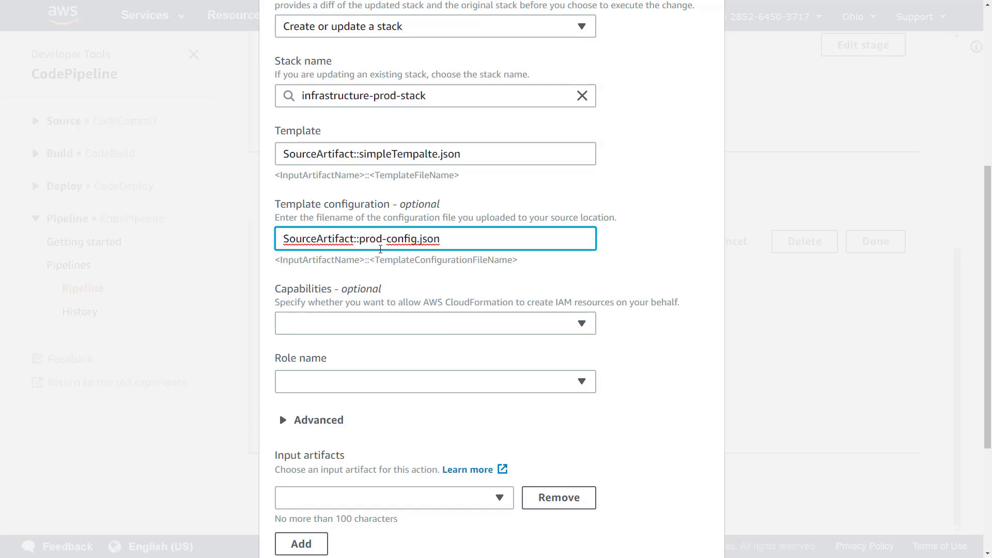
pyautogui.click(435, 381)
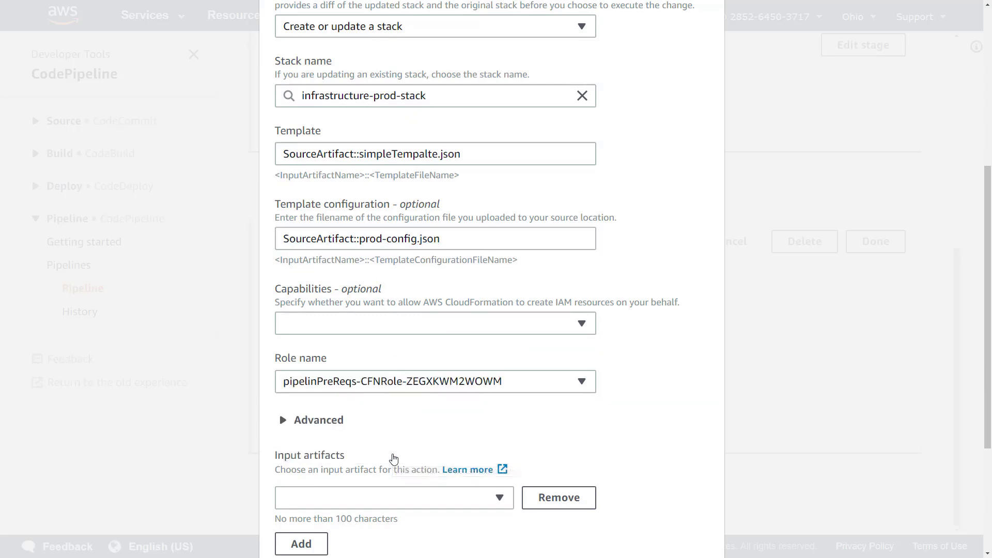
pyautogui.moveTo(393, 493)
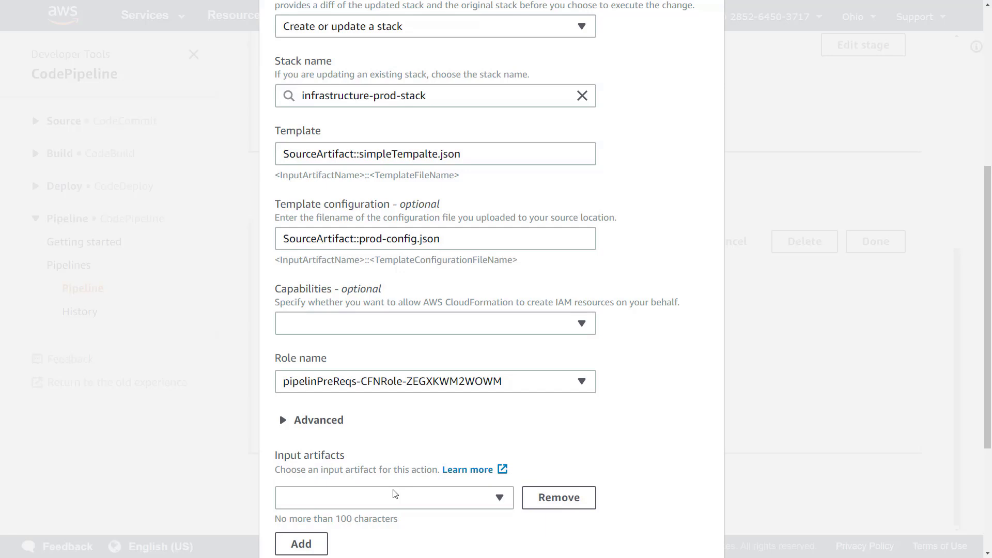
pyautogui.scroll(-3)
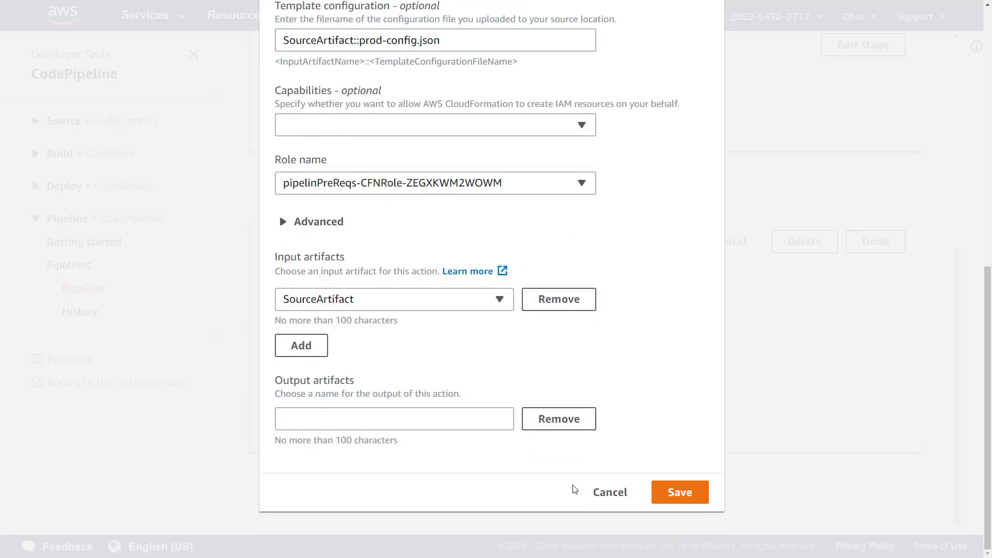
pyautogui.click(679, 492)
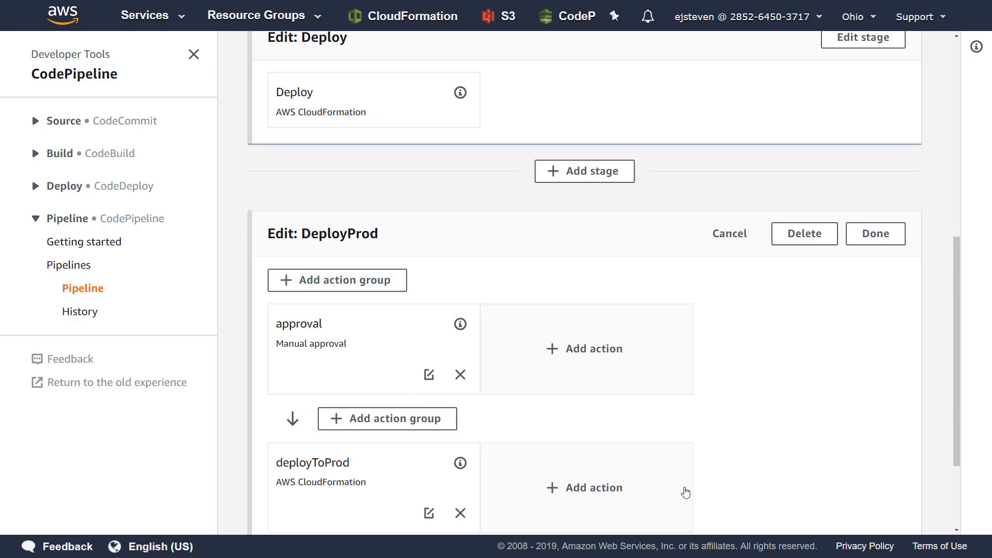
pyautogui.moveTo(773, 363)
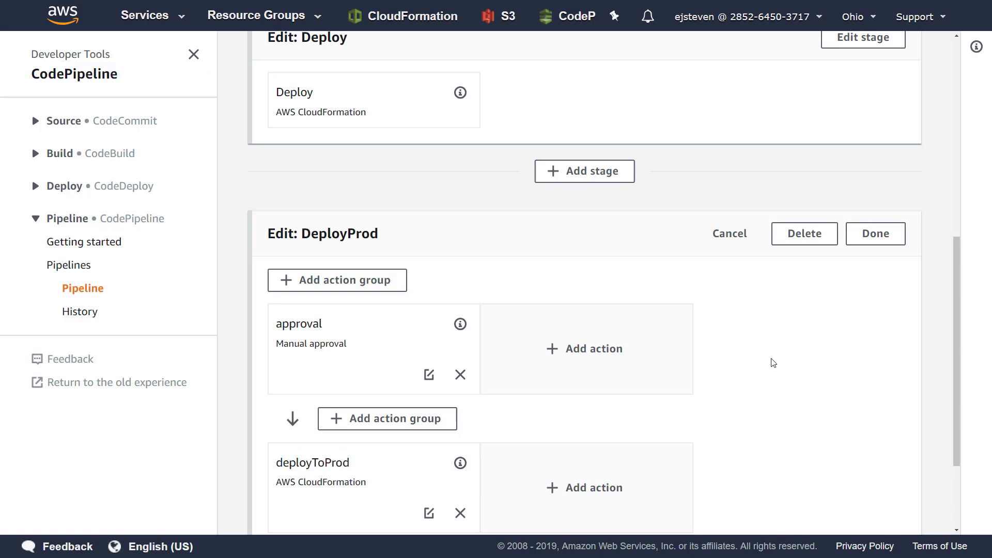
pyautogui.click(875, 234)
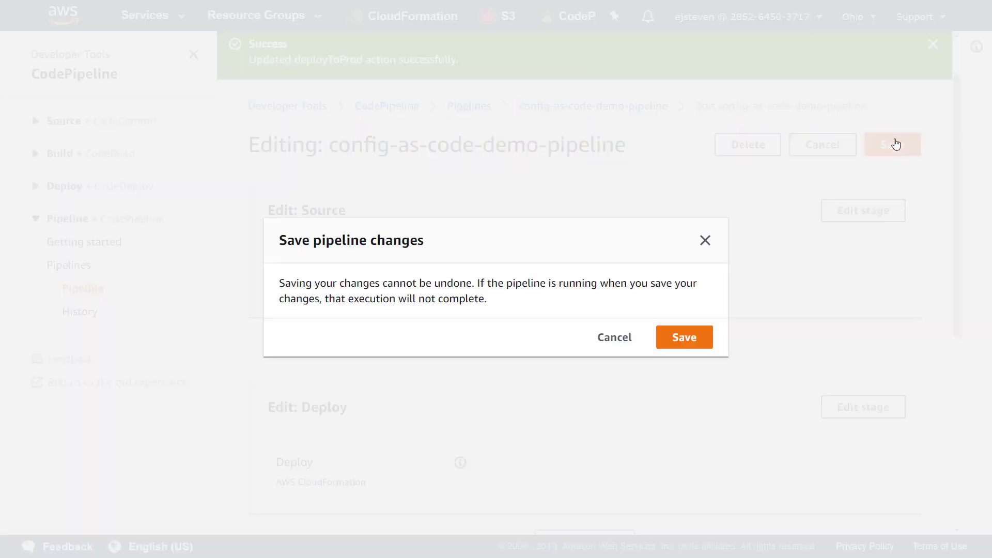
# Step: Confirm saving the pipeline and release the change, leaving DeployProd awaiting approval
pyautogui.click(683, 337)
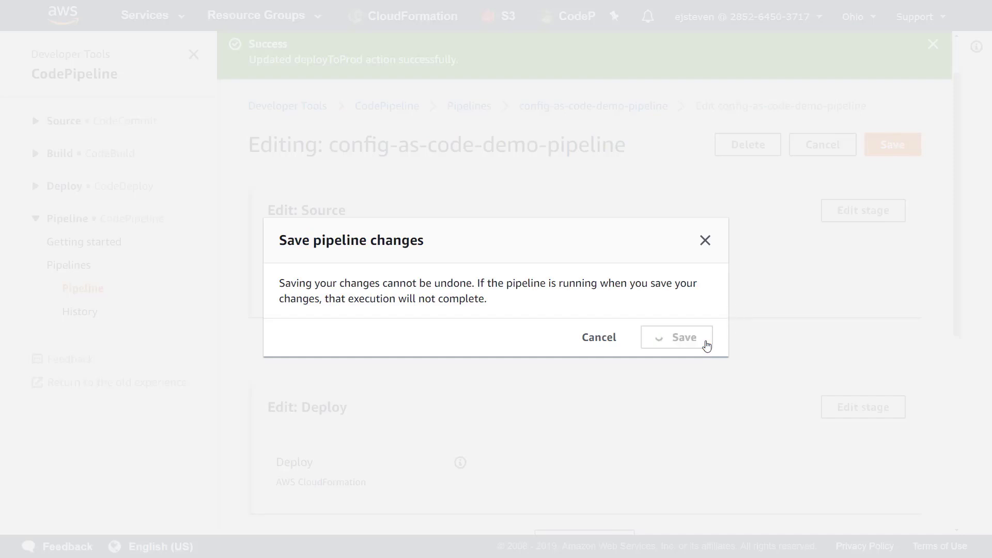
pyautogui.click(676, 336)
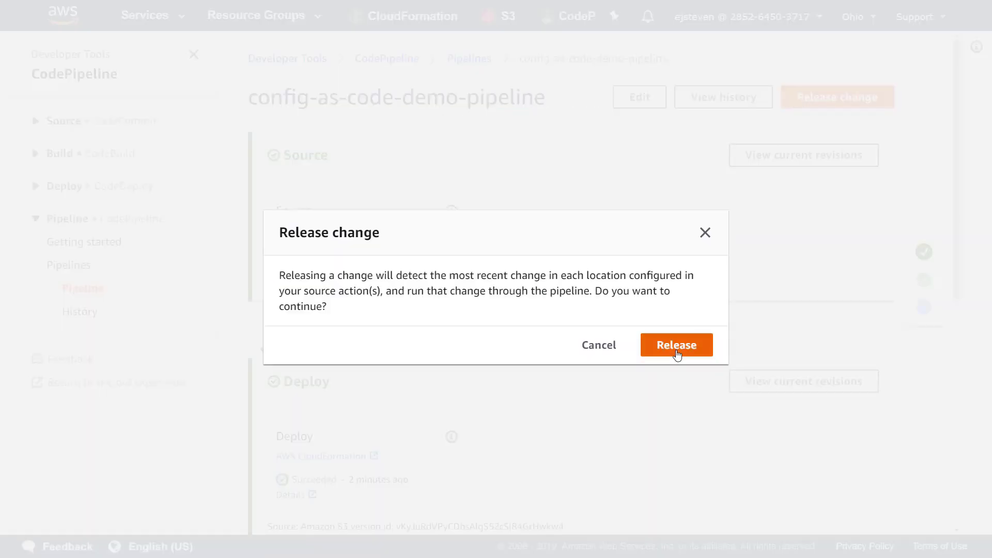
pyautogui.click(676, 345)
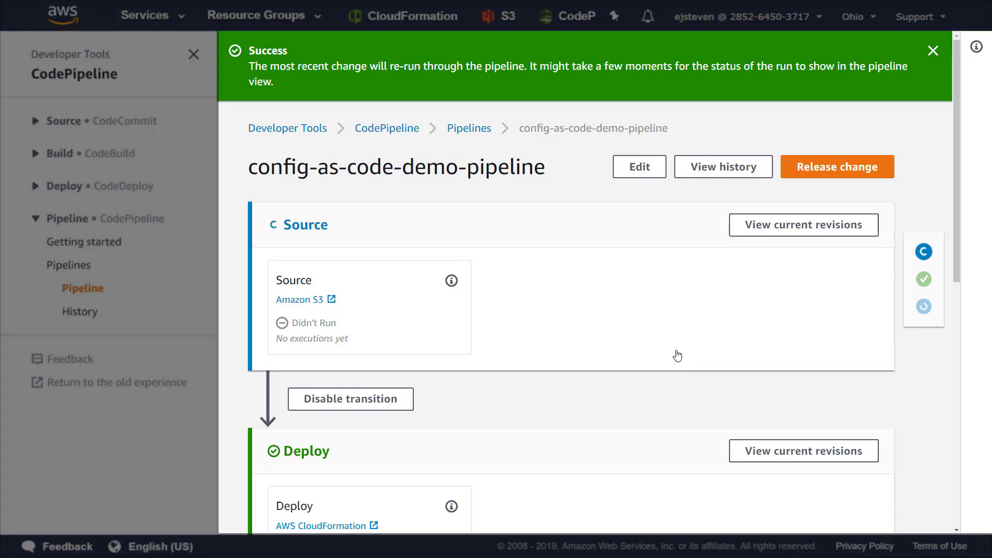
pyautogui.scroll(-3)
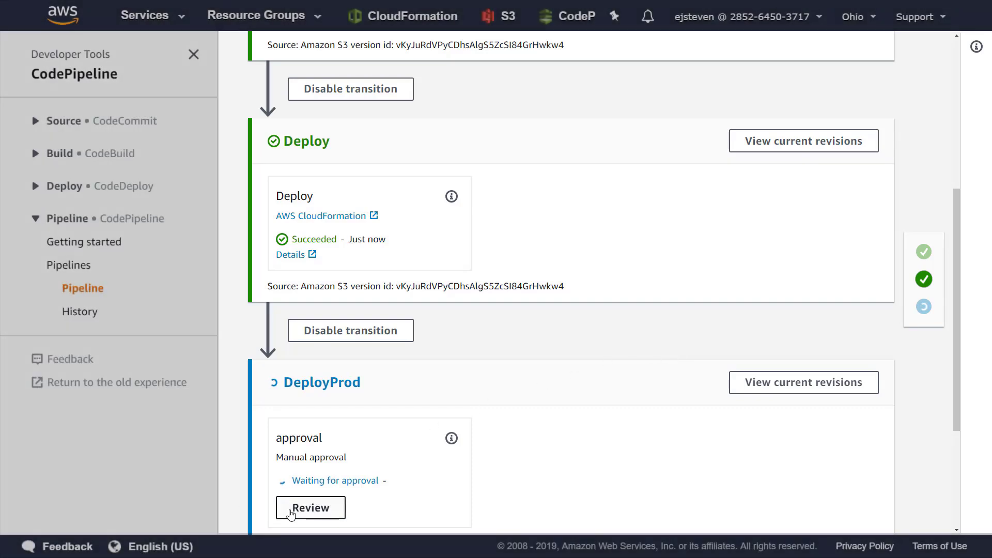
# Step: Approve the manual approval with comment 'This new stuff is the BEST!!!' and inspect the deployToProd failure
pyautogui.click(310, 507)
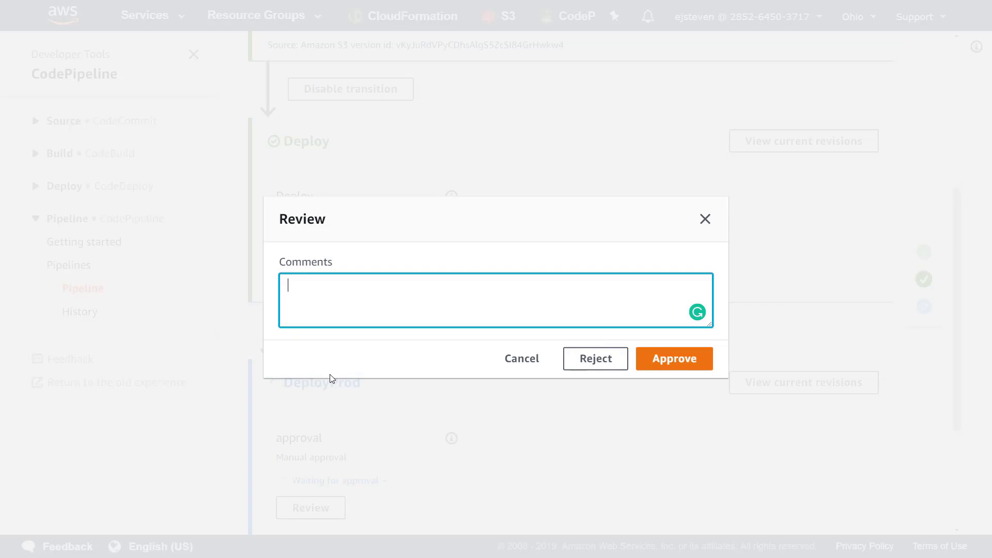
pyautogui.write('This new stuff is the BEST!!!')
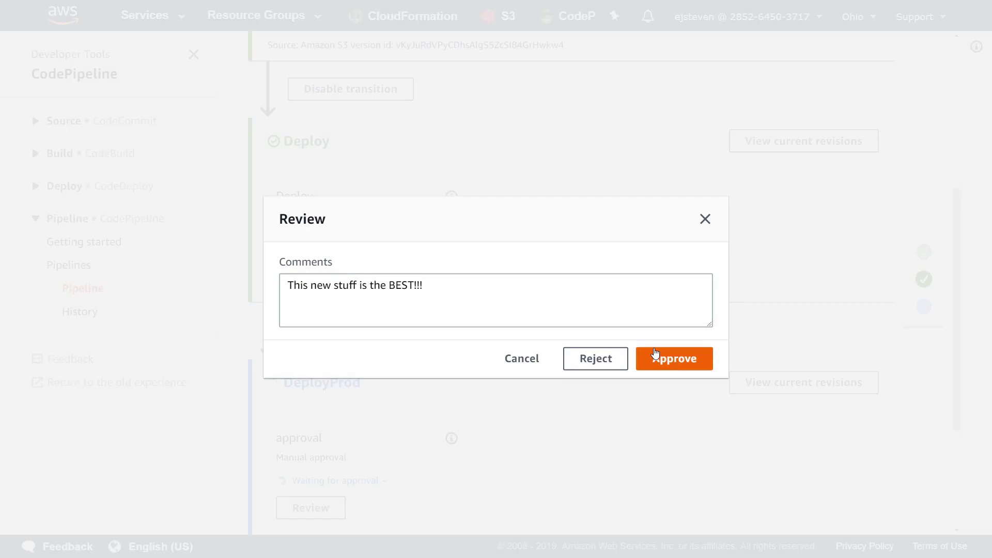
pyautogui.click(674, 358)
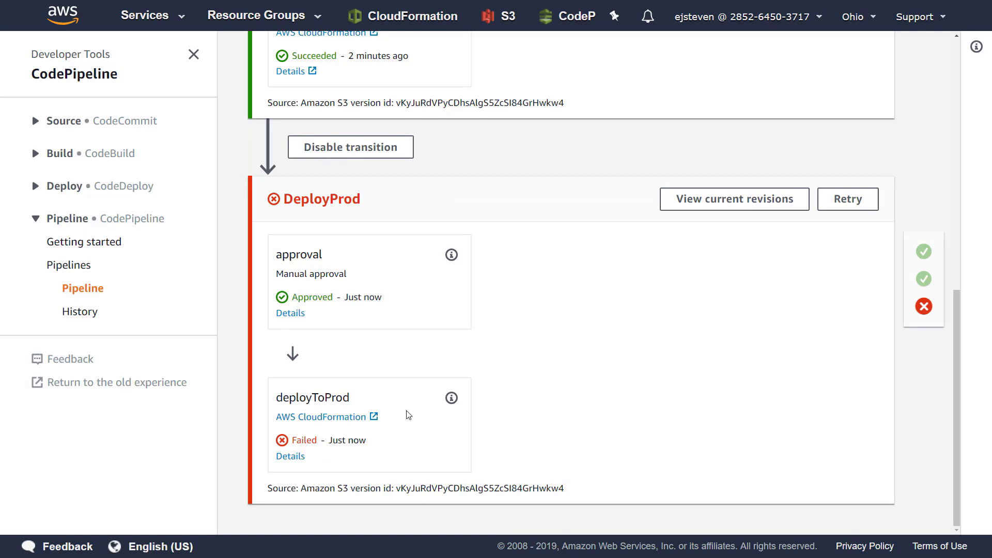
pyautogui.click(289, 456)
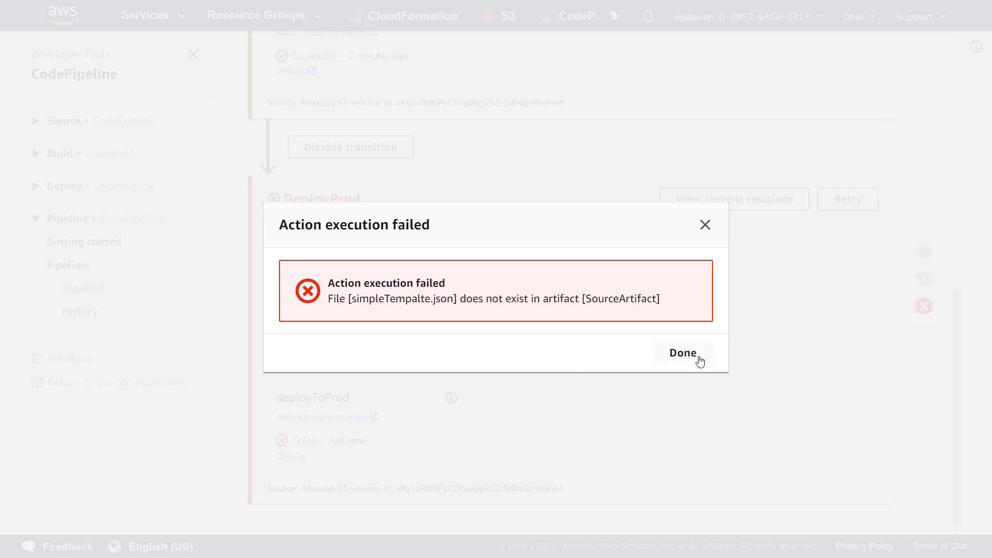
# Step: Dismiss the error and correct the deployToProd action in the DeployProd stage
pyautogui.click(681, 352)
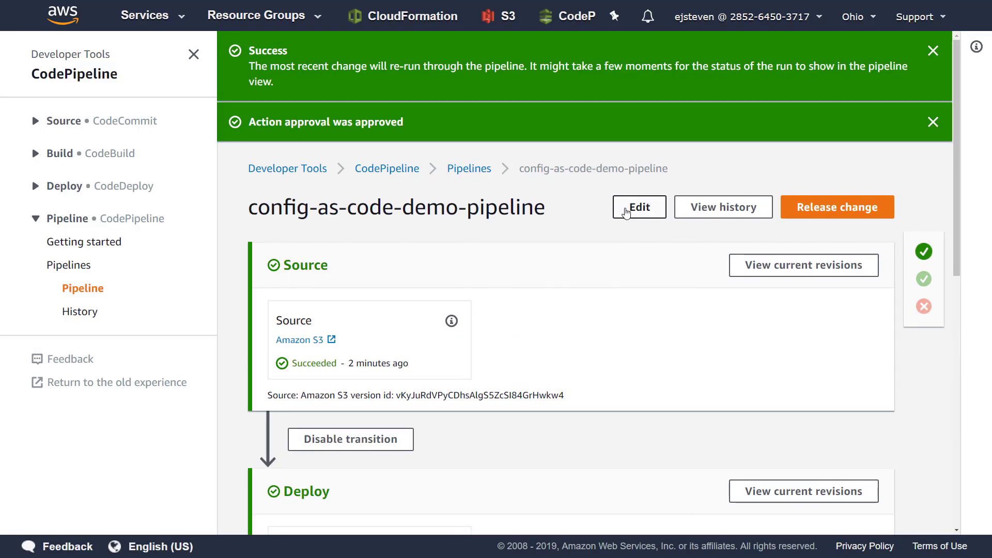
pyautogui.click(638, 206)
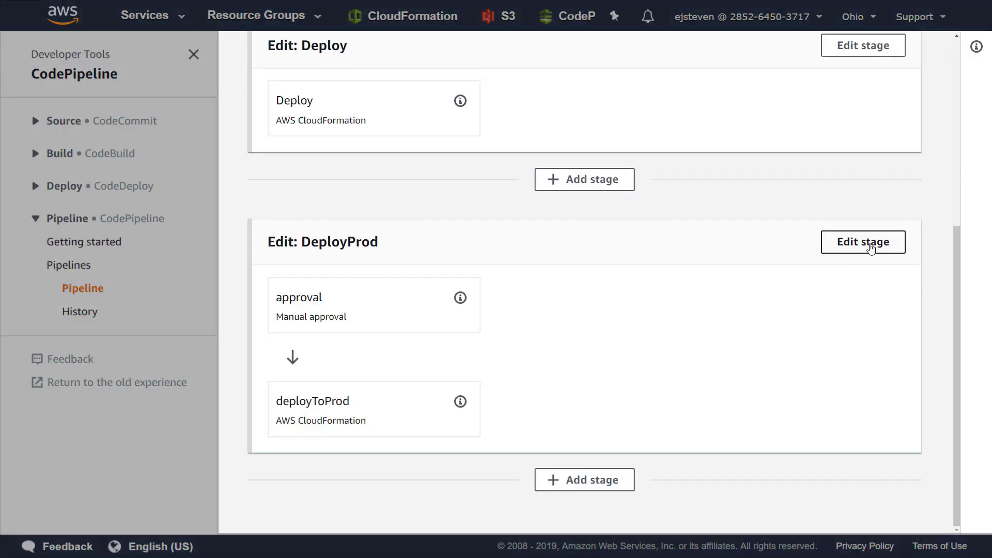
pyautogui.click(862, 241)
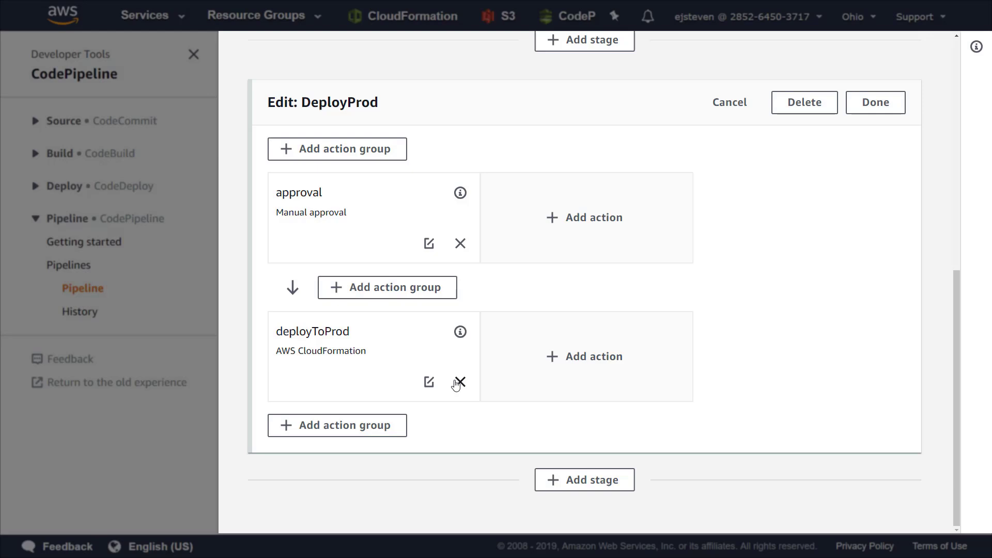
pyautogui.moveTo(450, 384)
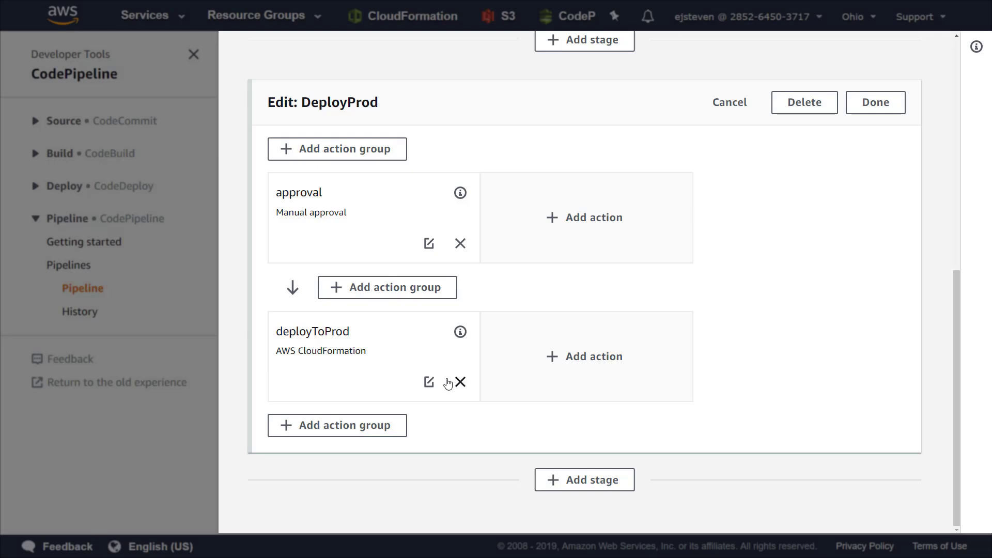
pyautogui.click(874, 102)
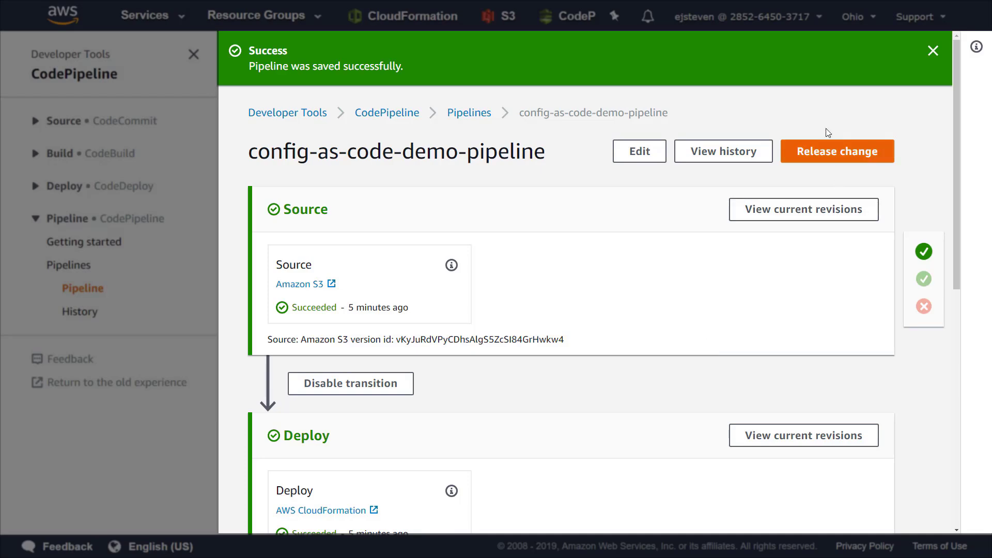
pyautogui.scroll(-3)
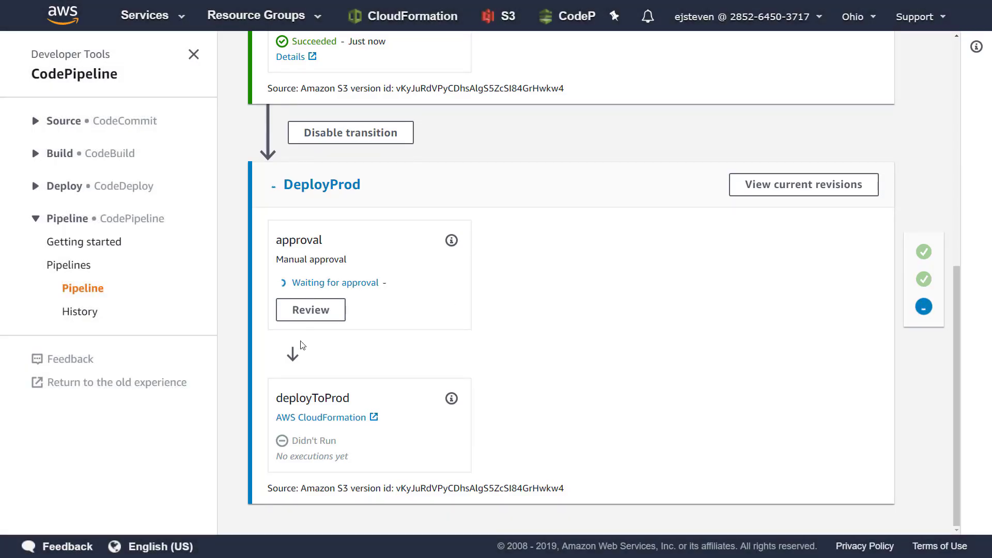
# Step: Approve the new production approval request so deployToProd runs again
pyautogui.click(310, 309)
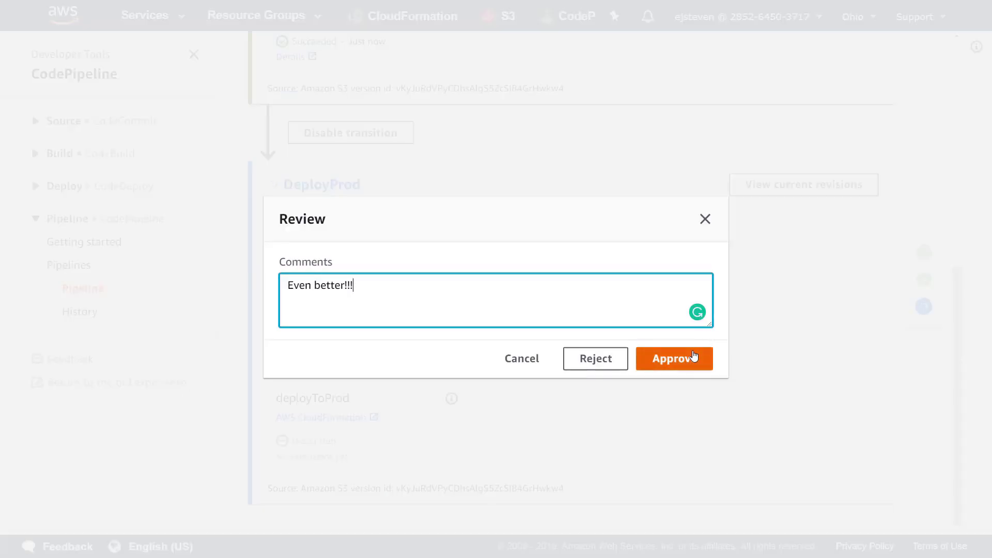
pyautogui.click(674, 358)
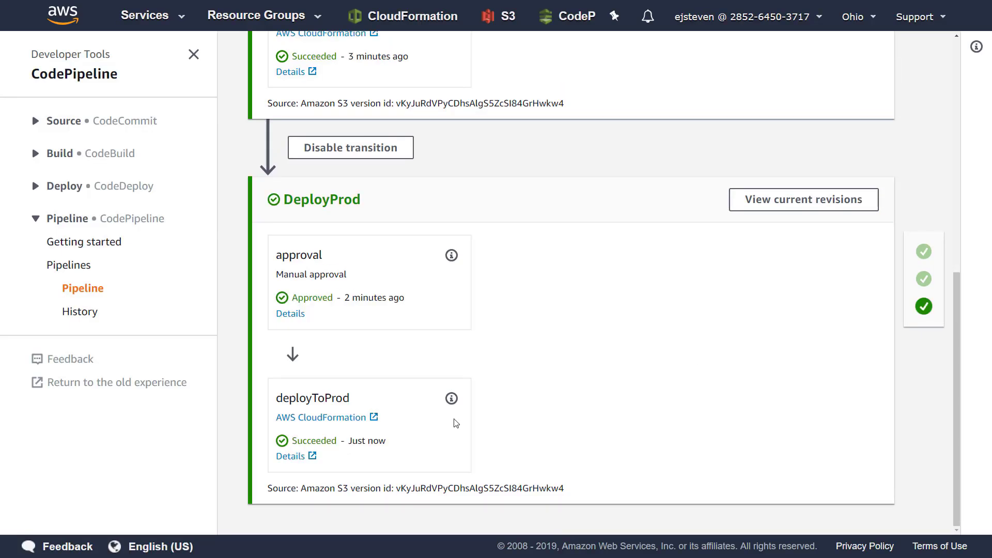